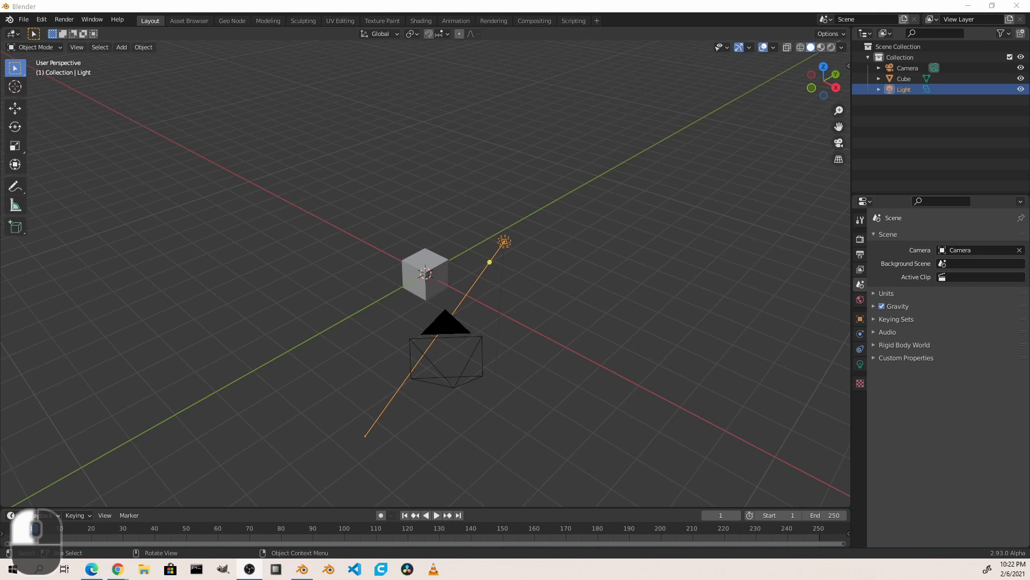
{"action": "mouse_move", "coordinate": [578, 441]}
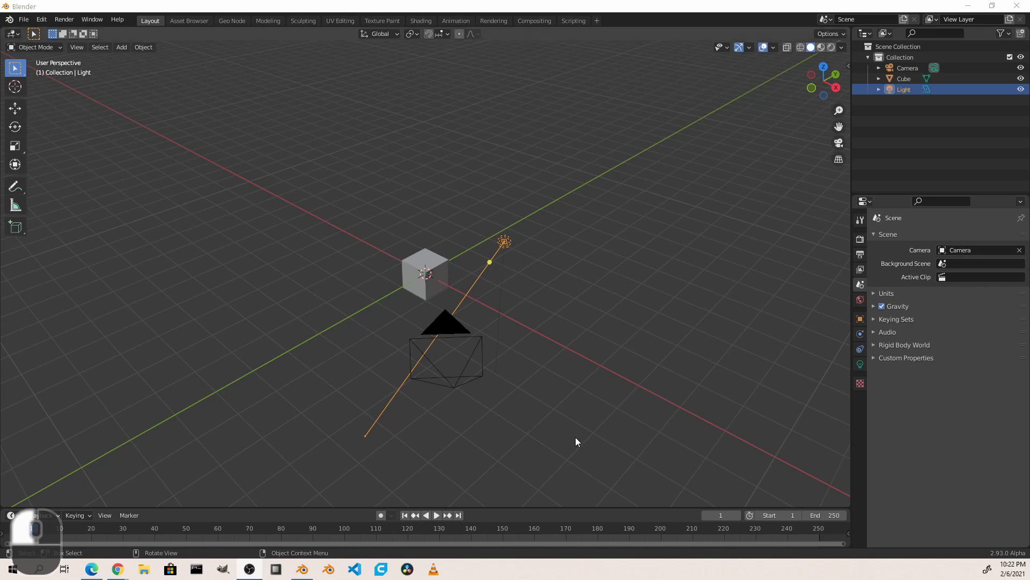
Delete the default camera, cube and light and begin adding a plane from the Add menu
{"action": "key", "text": "a"}
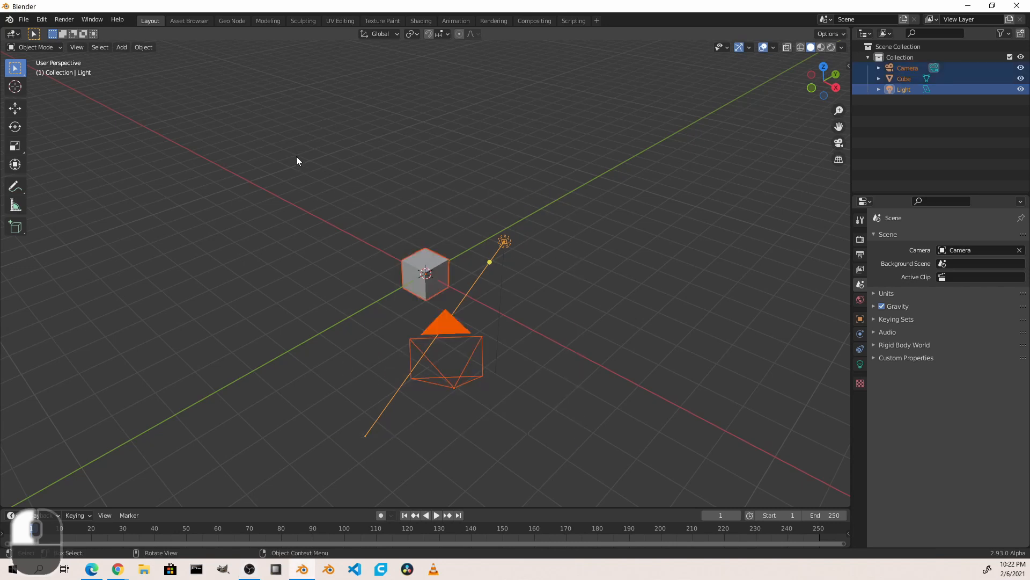
{"action": "key", "text": "x"}
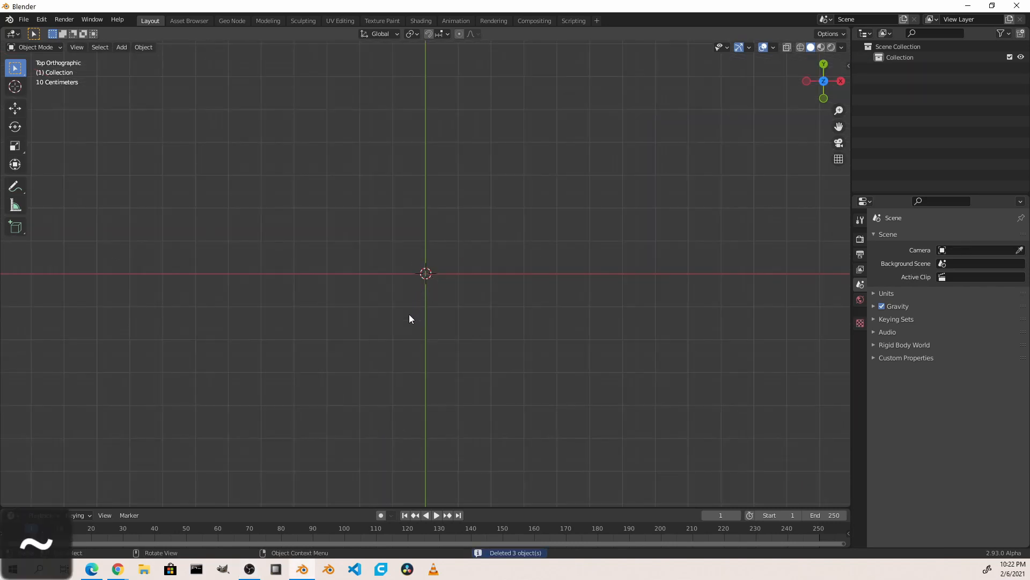
{"action": "left_click", "coordinate": [121, 46]}
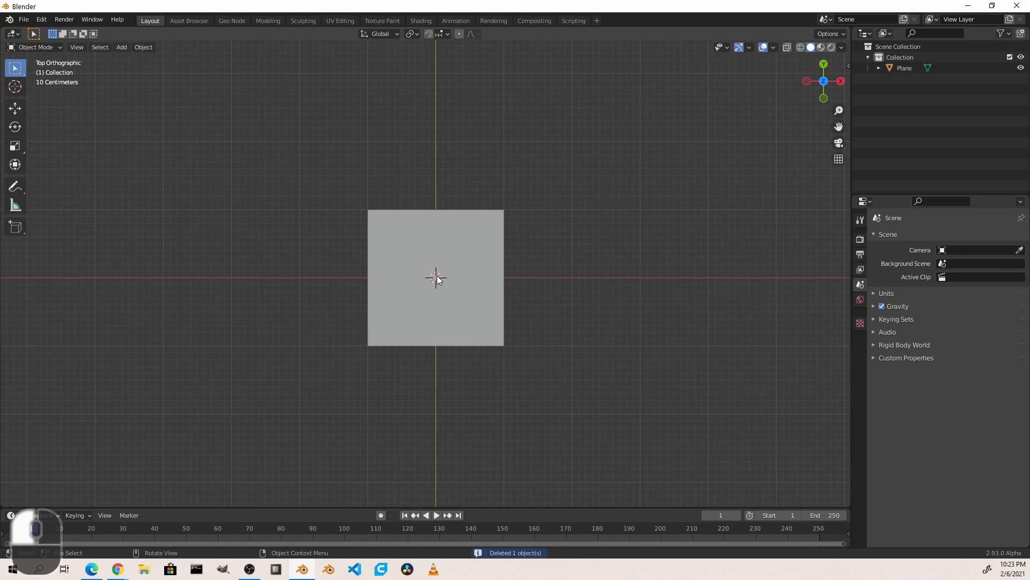
Add a cube beside the plane and switch the timeline to a Geometry Node Editor
{"action": "left_click", "coordinate": [121, 46]}
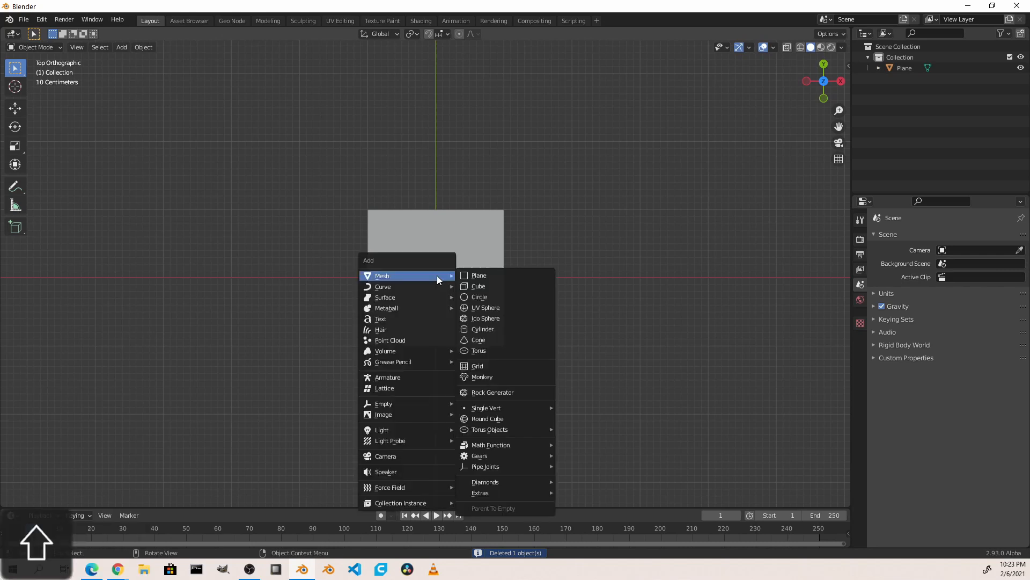
{"action": "left_click", "coordinate": [478, 285]}
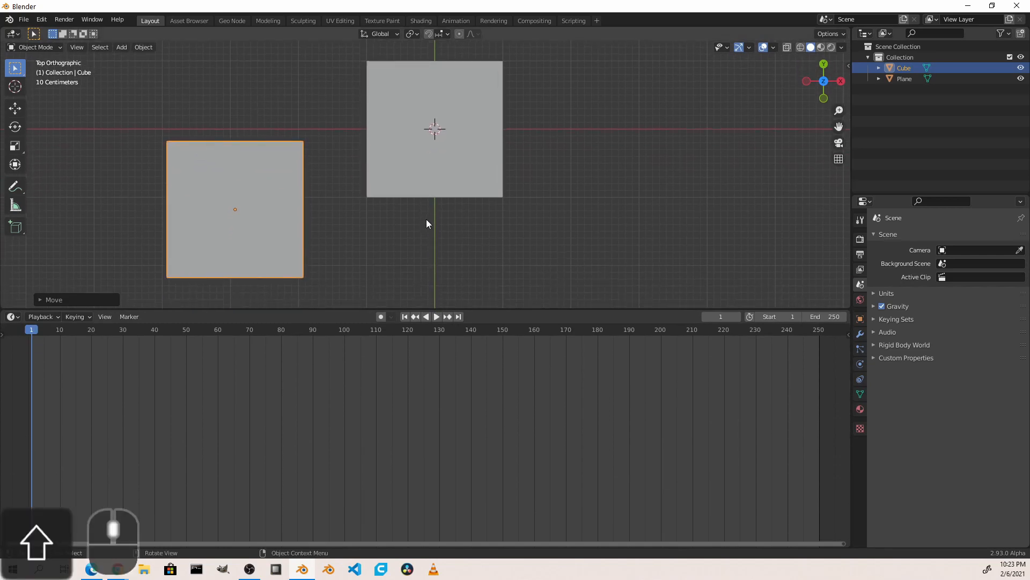
{"action": "left_click", "coordinate": [11, 315]}
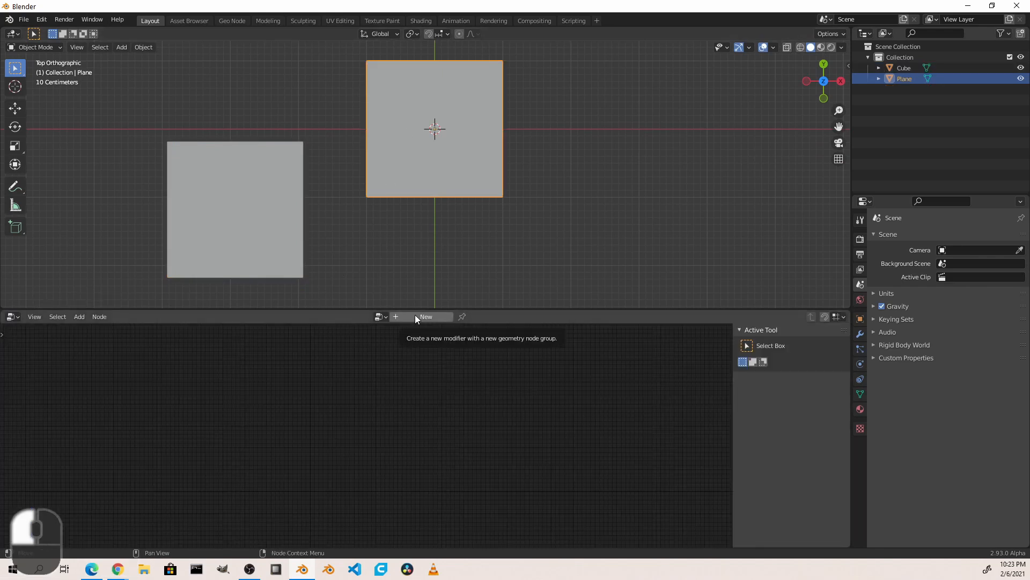
Create a new node group on the plane with a Point Instance node instancing the Cube
{"action": "left_click", "coordinate": [425, 316]}
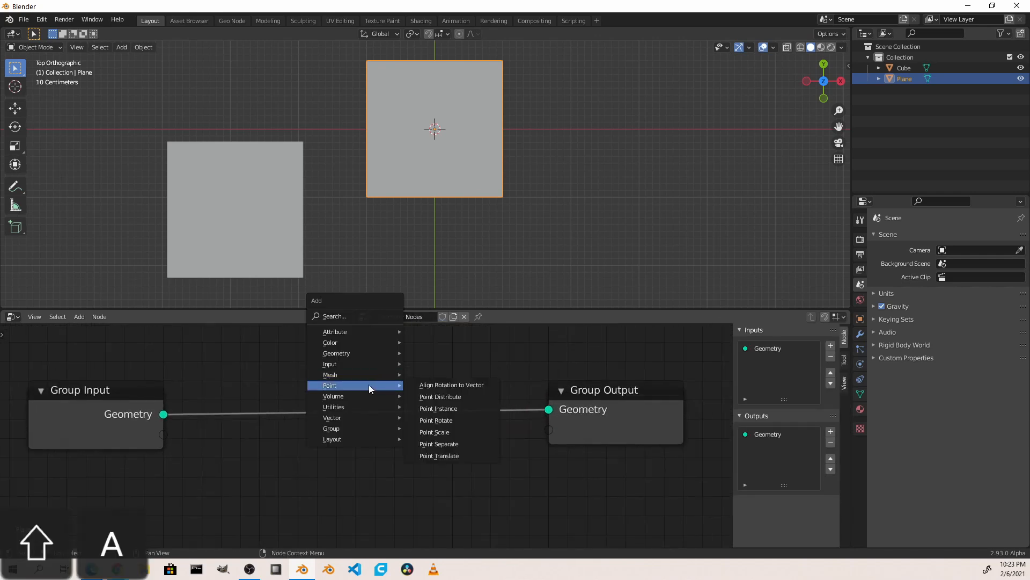
{"action": "left_click", "coordinate": [438, 407]}
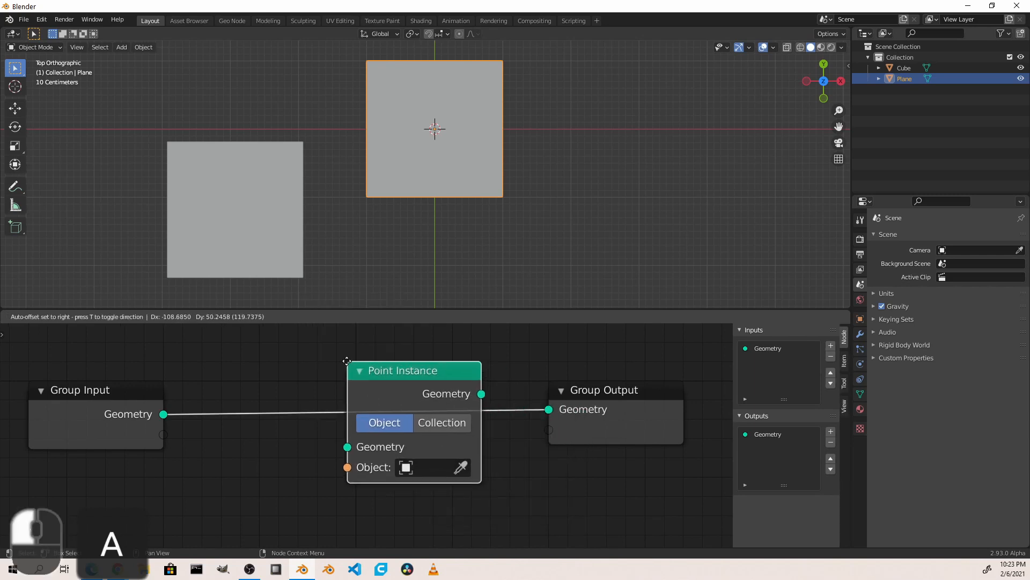
{"action": "left_click", "coordinate": [406, 467]}
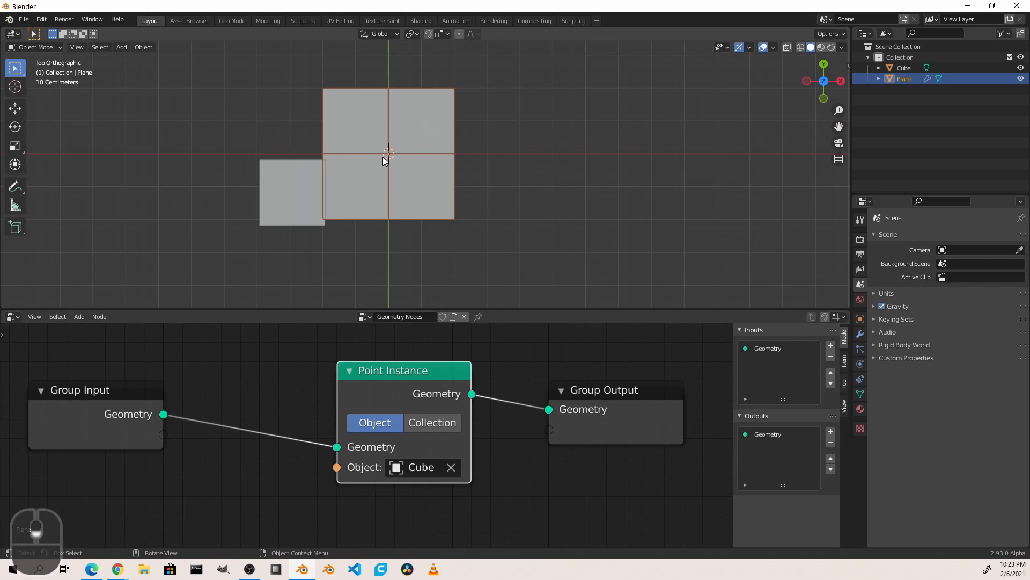
{"action": "mouse_move", "coordinate": [489, 278]}
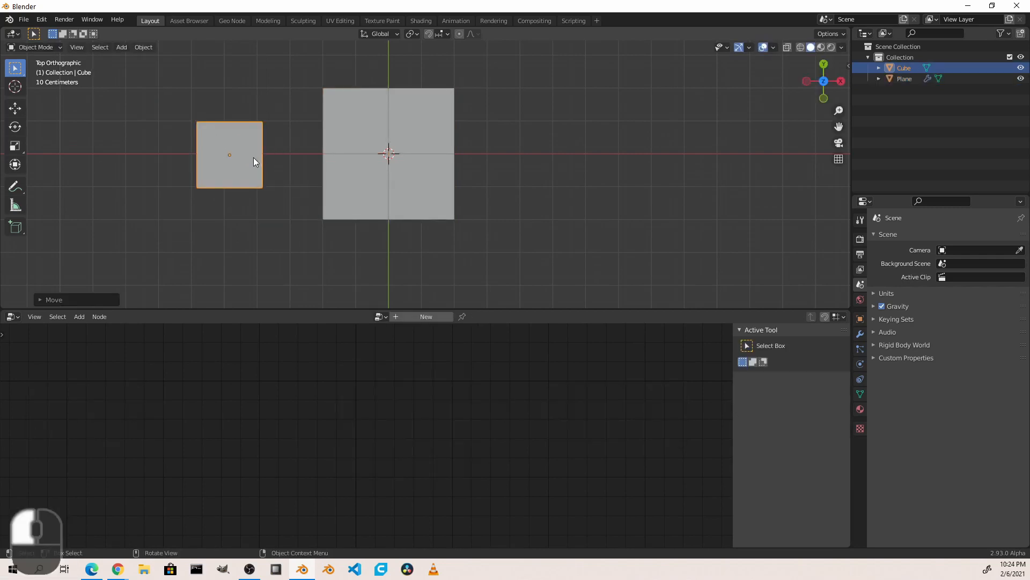
Edit the plane's mesh so it yields a single centred cube copy
{"action": "key", "text": "Tab"}
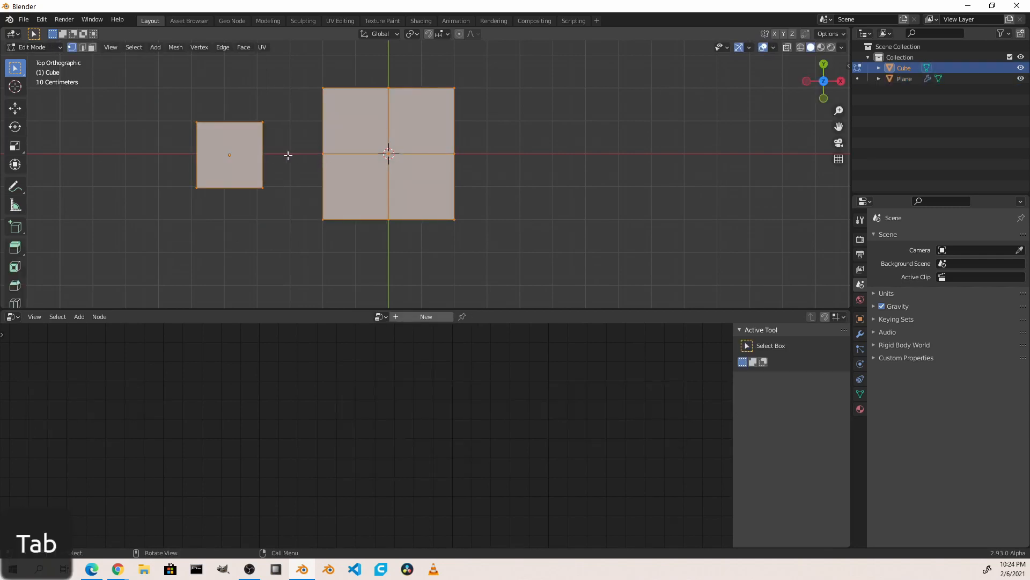
{"action": "key", "text": "s"}
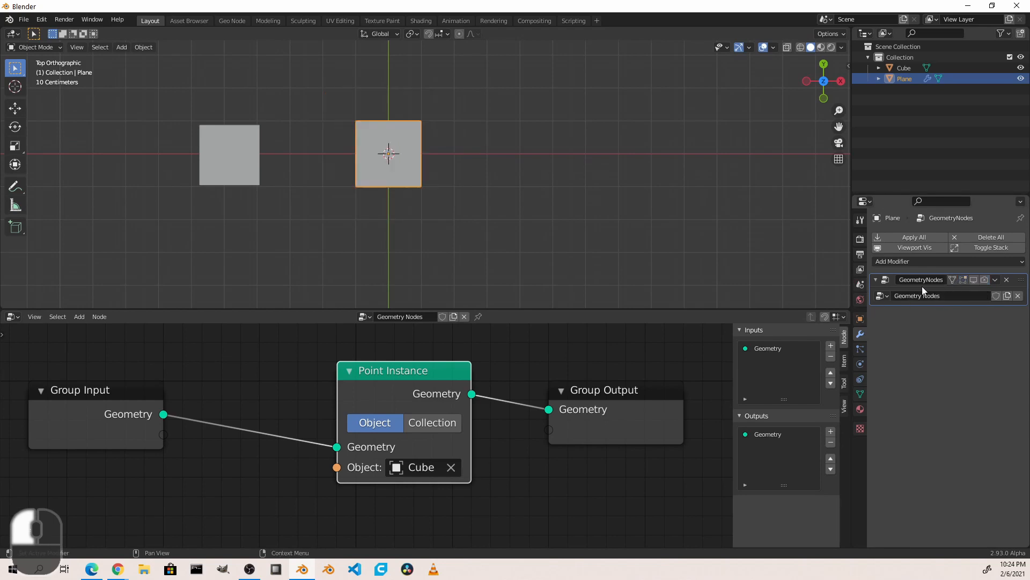
Add an Array modifier with two copies along X and Merge enabled, ahead of the geometry nodes
{"action": "left_click", "coordinate": [892, 260]}
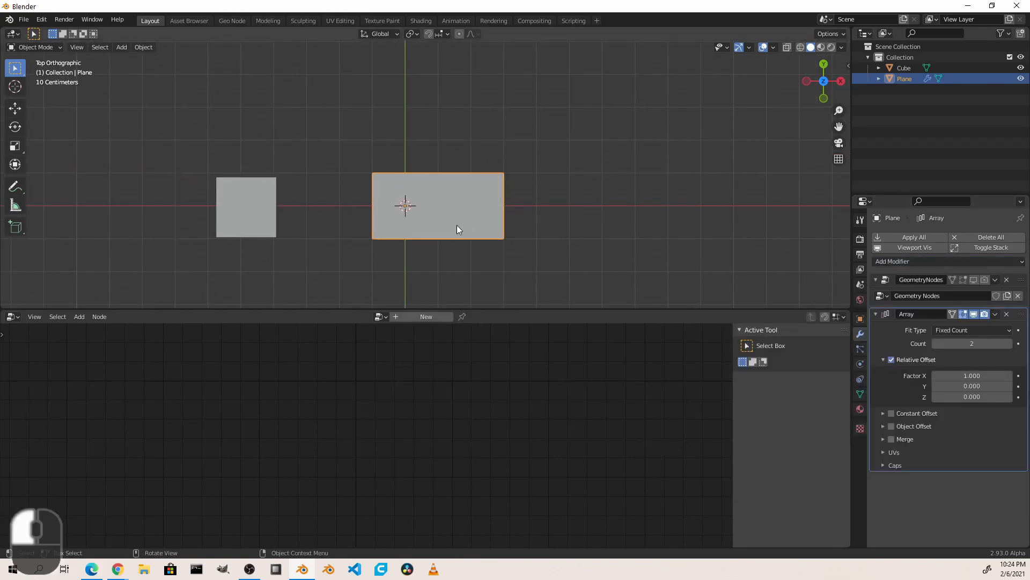
{"action": "key", "text": "Tab"}
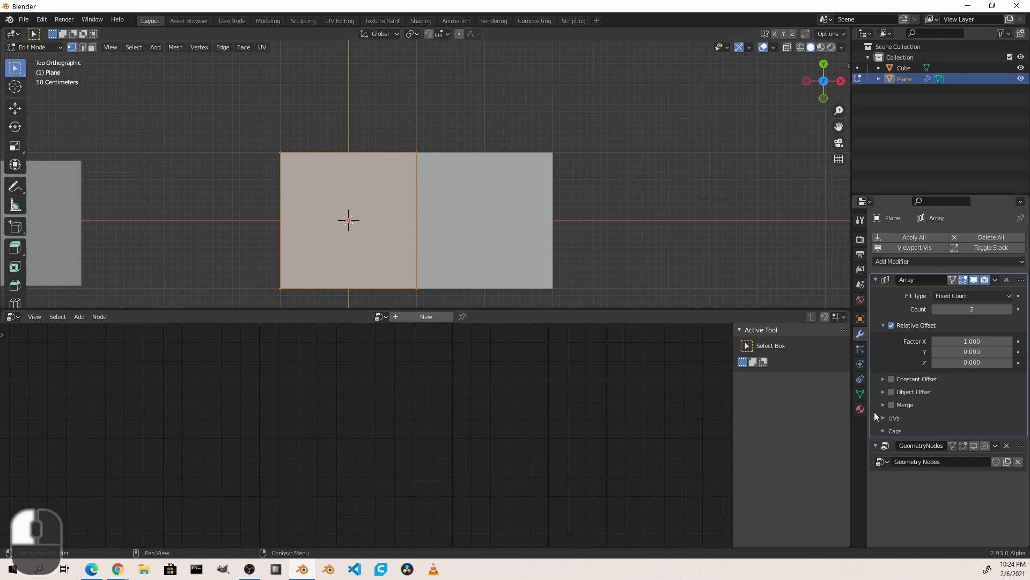
{"action": "left_click", "coordinate": [892, 405]}
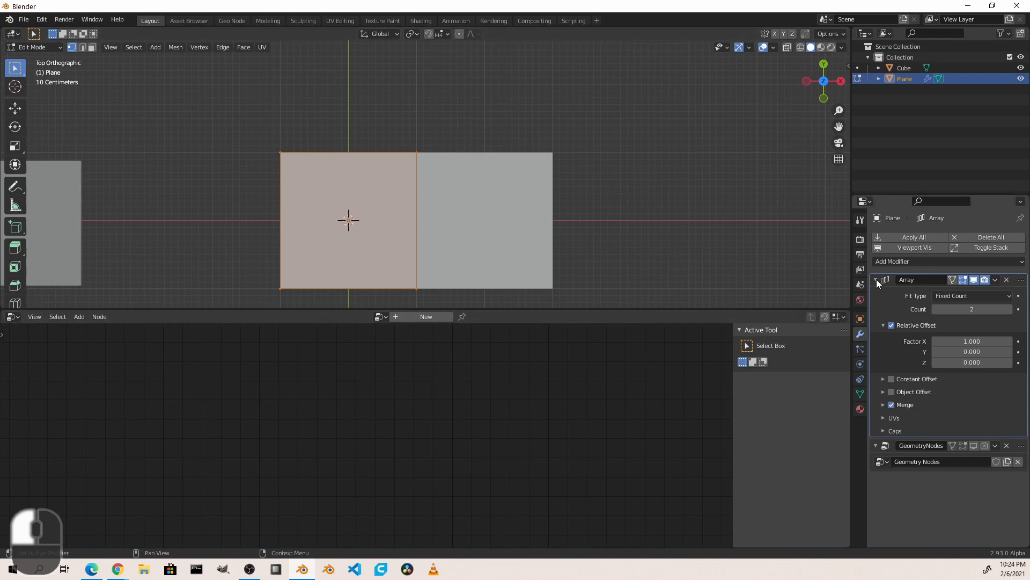
{"action": "left_click", "coordinate": [876, 279]}
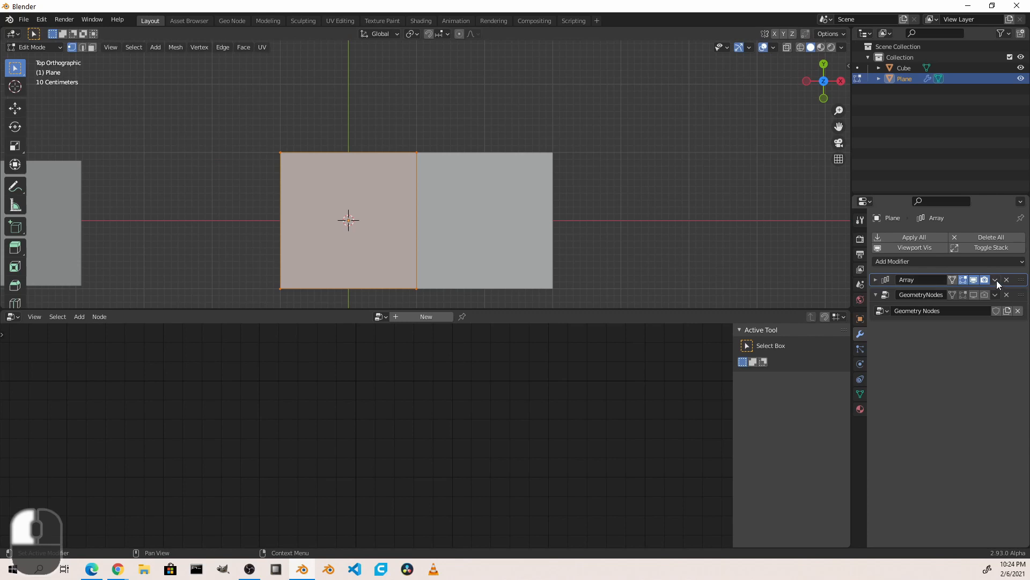
Duplicate the array and set Array.001's Relative Offset to X 0, Y 1 for a 3×3 grid
{"action": "left_click", "coordinate": [984, 279]}
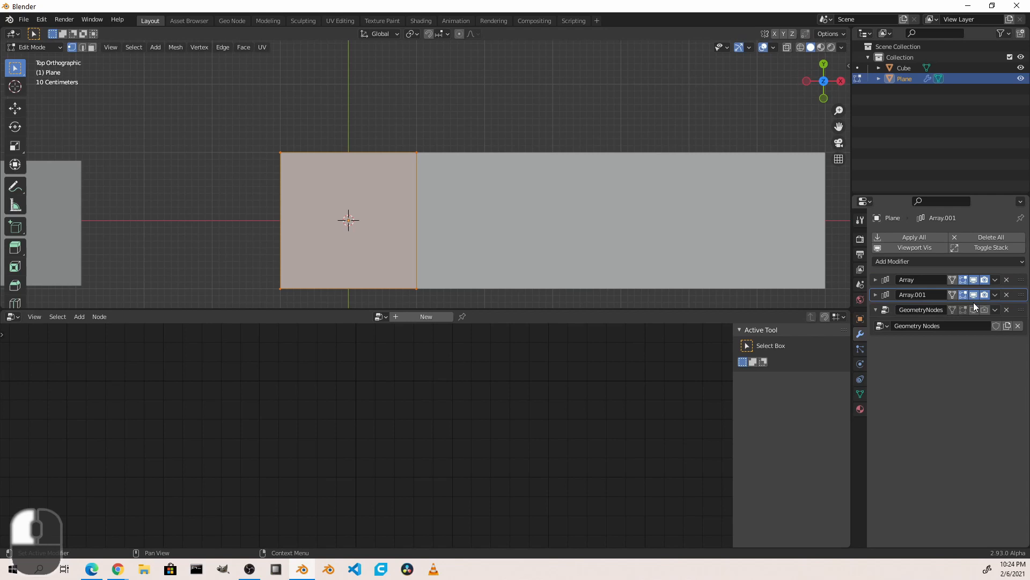
{"action": "left_click", "coordinate": [876, 294]}
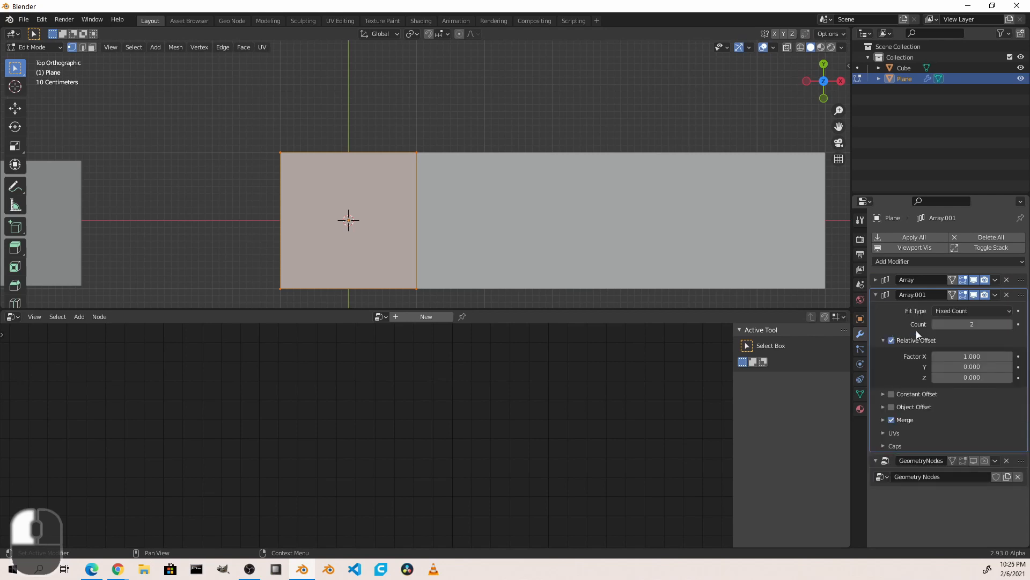
{"action": "double_click", "coordinate": [972, 356]}
{"action": "type", "text": "0.000"}
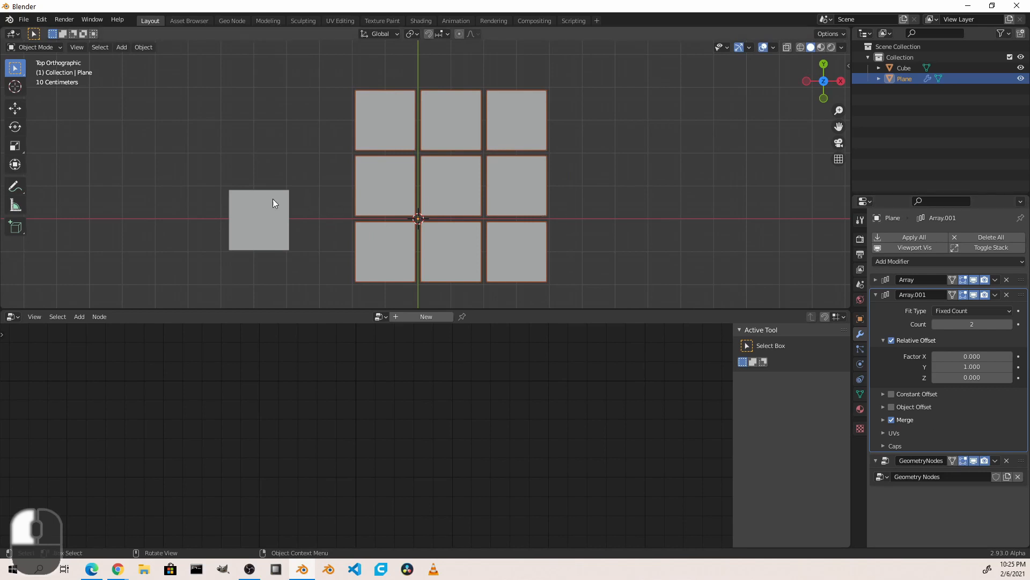
{"action": "mouse_move", "coordinate": [411, 191]}
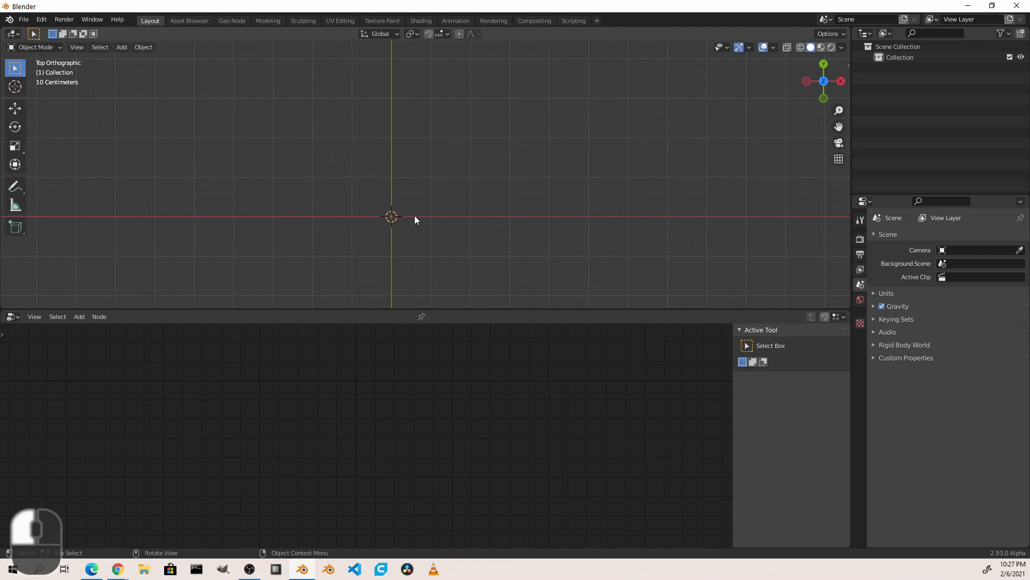
Clear the scene and add a fresh plane plus a six-vertex cylinder moved beside it
{"action": "left_click", "coordinate": [121, 47]}
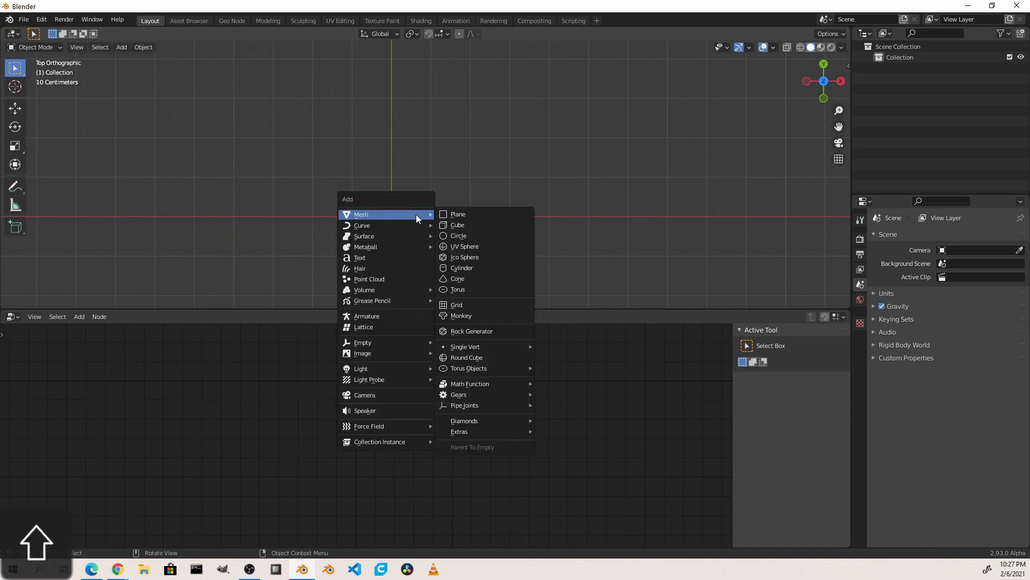
{"action": "left_click", "coordinate": [457, 214]}
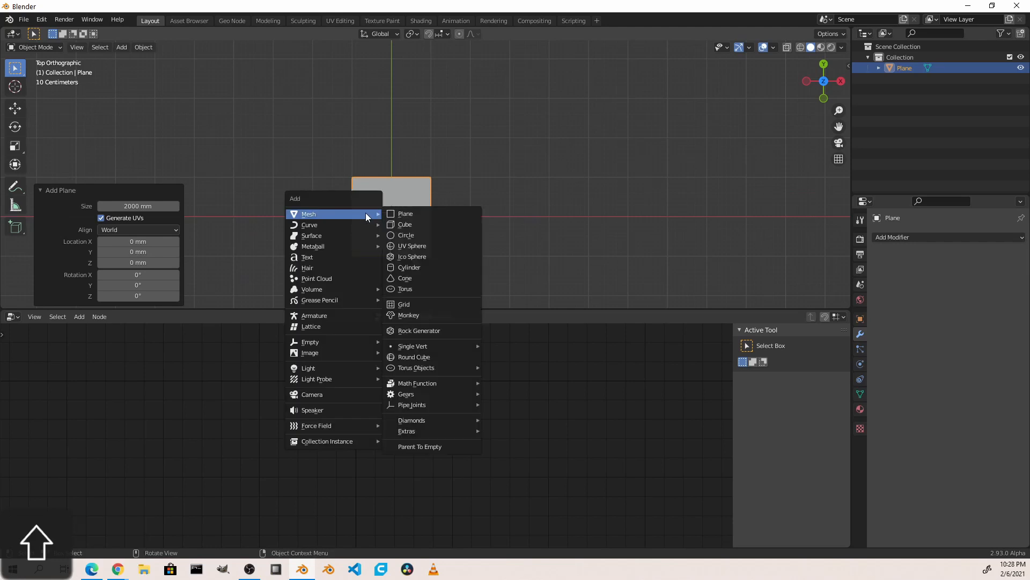
{"action": "left_click", "coordinate": [408, 267]}
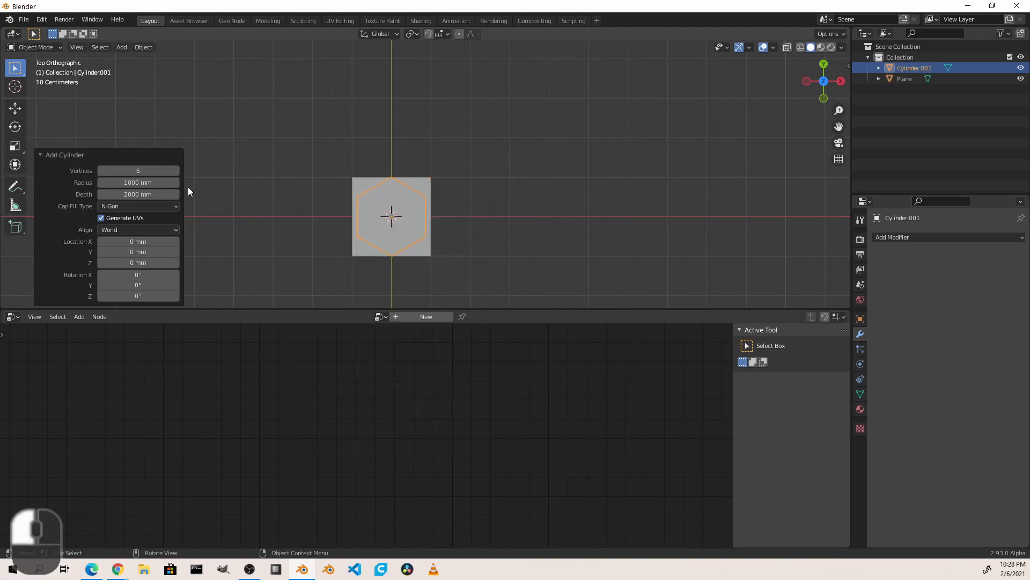
{"action": "left_click", "coordinate": [138, 170]}
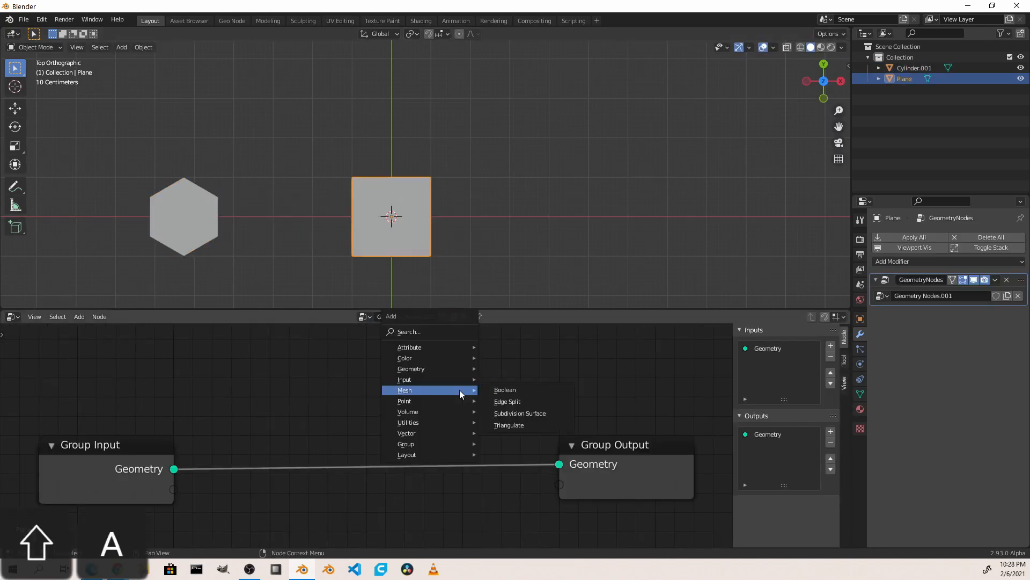
{"action": "mouse_move", "coordinate": [405, 400]}
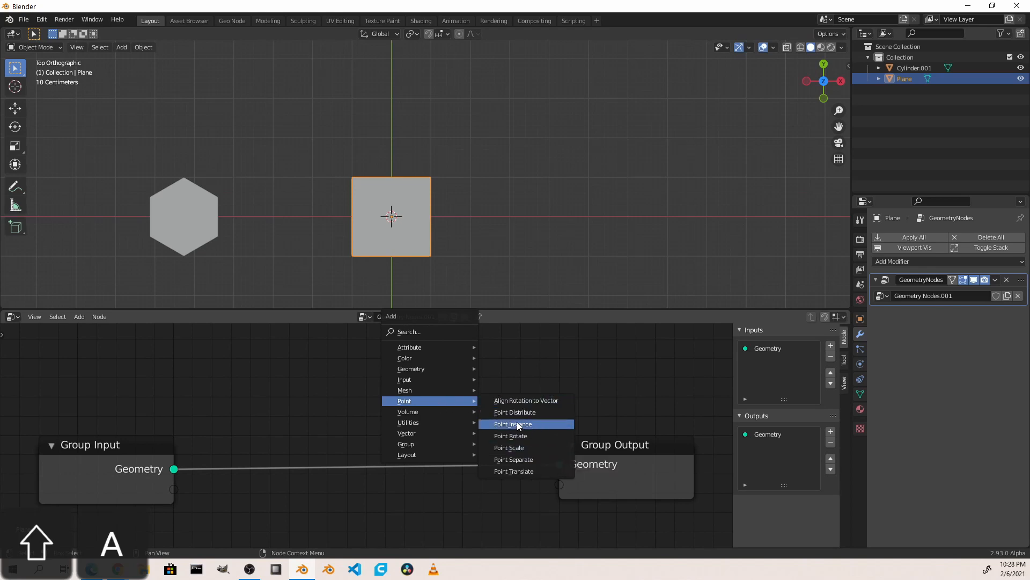
Add a Point Instance node set to Cylinder.001 so hexagons sit at the plane's corners, then select the hexagon
{"action": "left_click", "coordinate": [512, 423]}
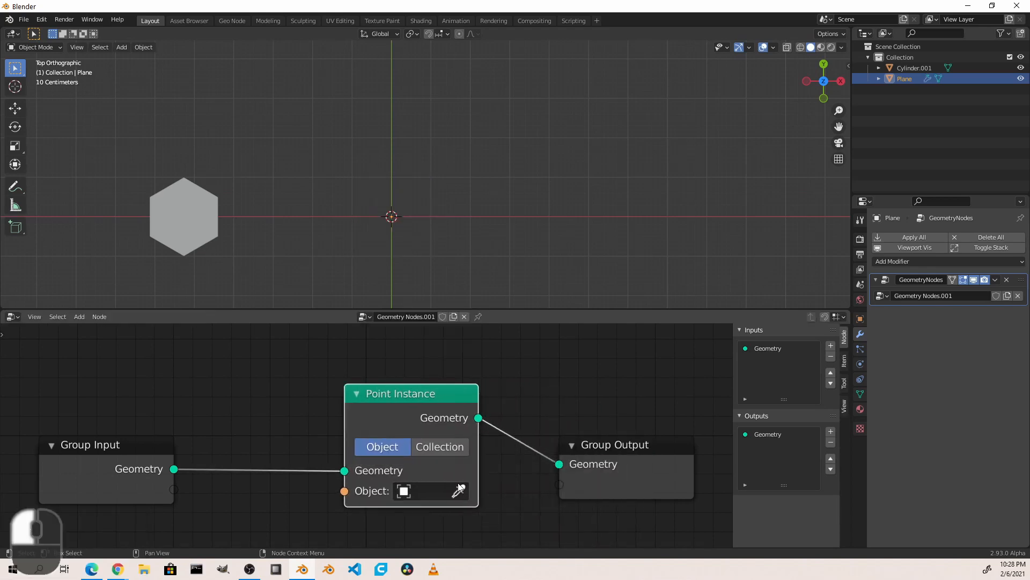
{"action": "left_click", "coordinate": [427, 491]}
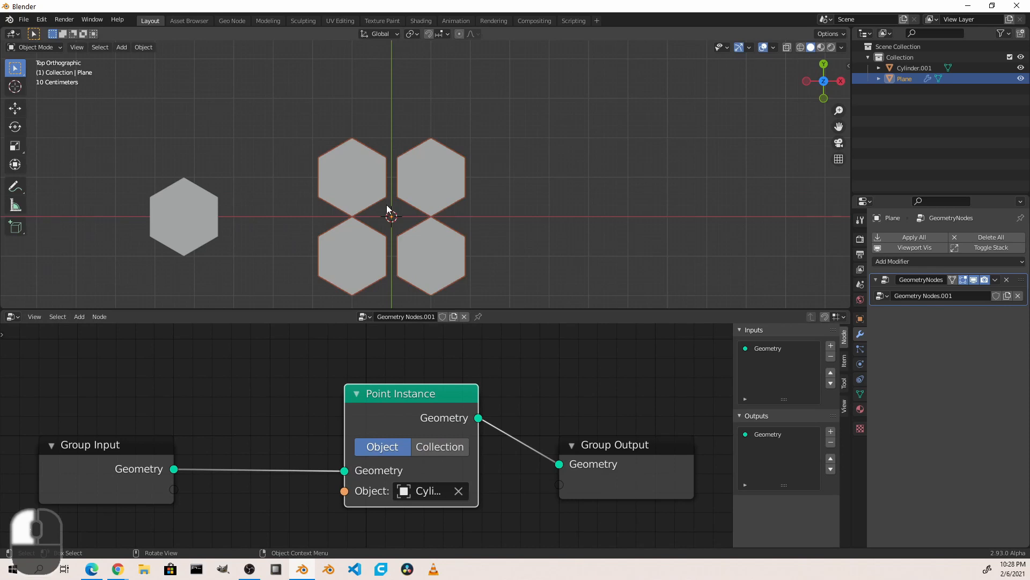
{"action": "left_click", "coordinate": [183, 218]}
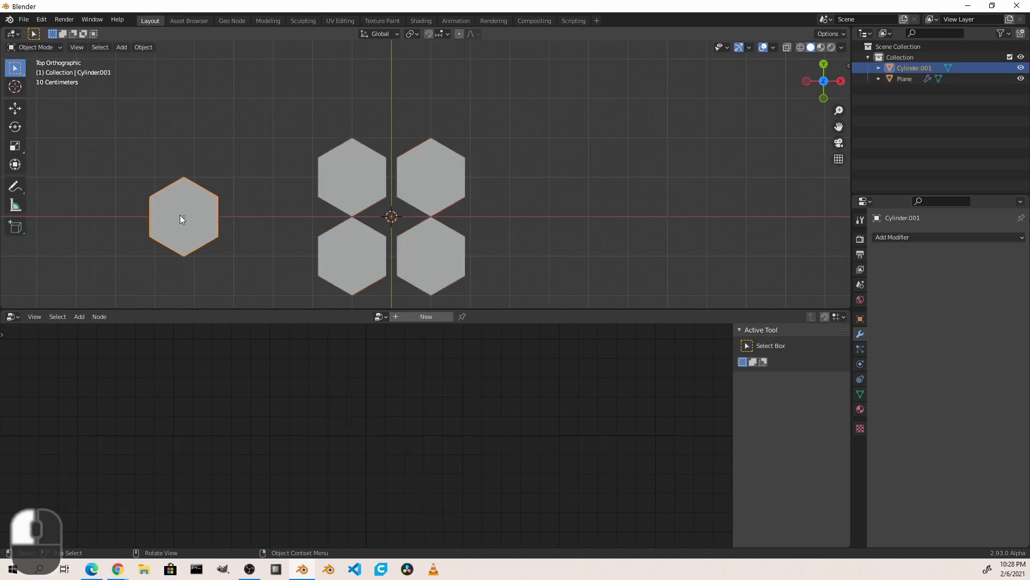
Rotate the hexagon mesh 30°, shrink it slightly for gaps, and move the original aside
{"action": "key", "text": "r"}
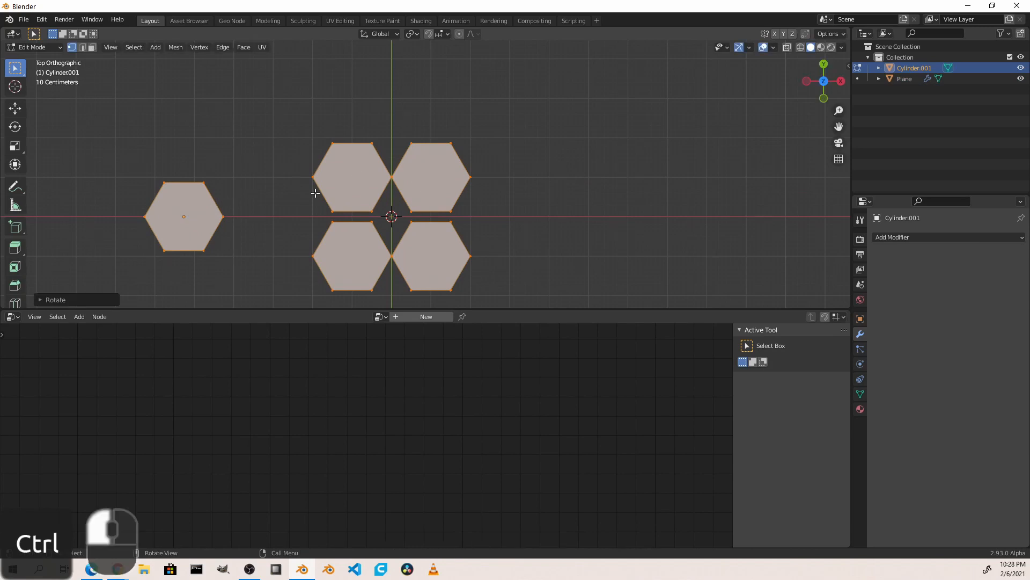
{"action": "key", "text": "s"}
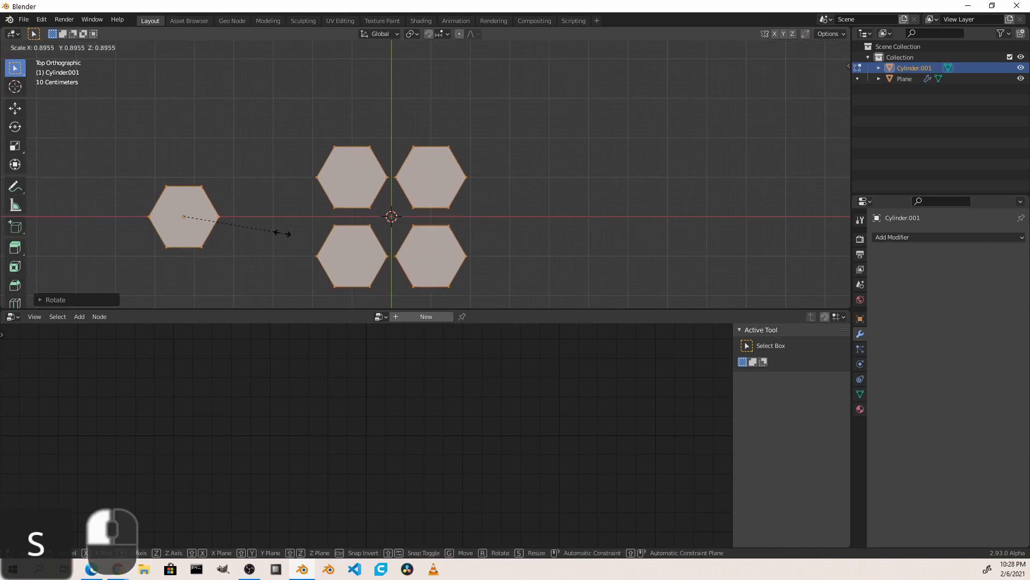
{"action": "key", "text": "Tab"}
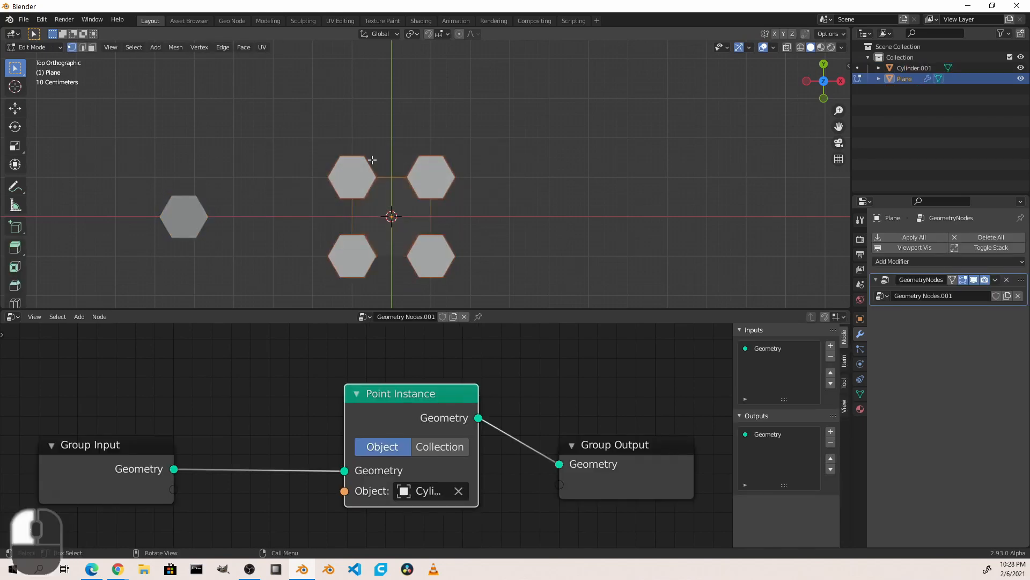
{"action": "key", "text": "g"}
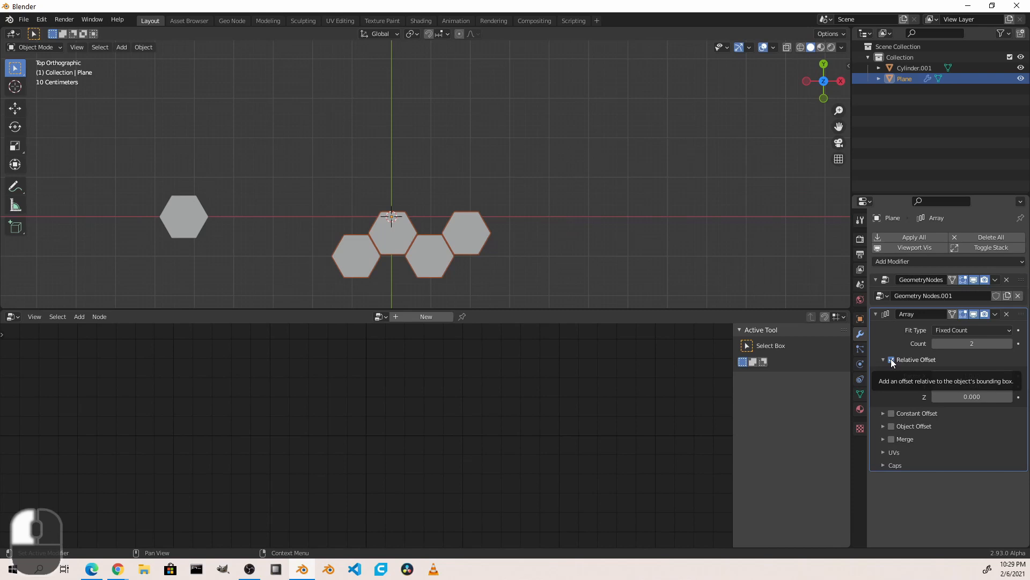
Switch the plane's Array to Constant Offset with Distance X about 3725 mm so hexagons interlock
{"action": "left_click", "coordinate": [891, 360]}
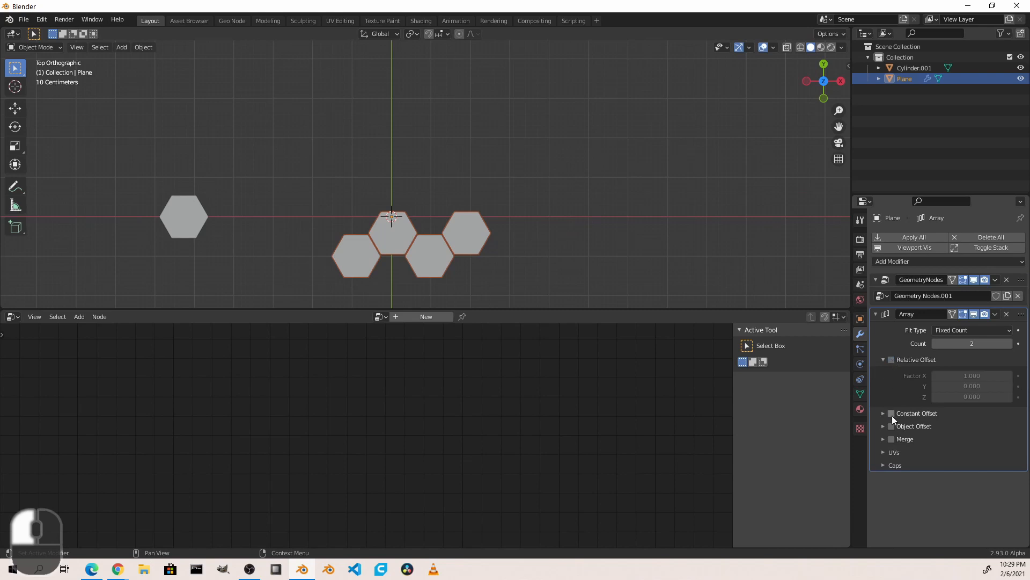
{"action": "left_click", "coordinate": [890, 412]}
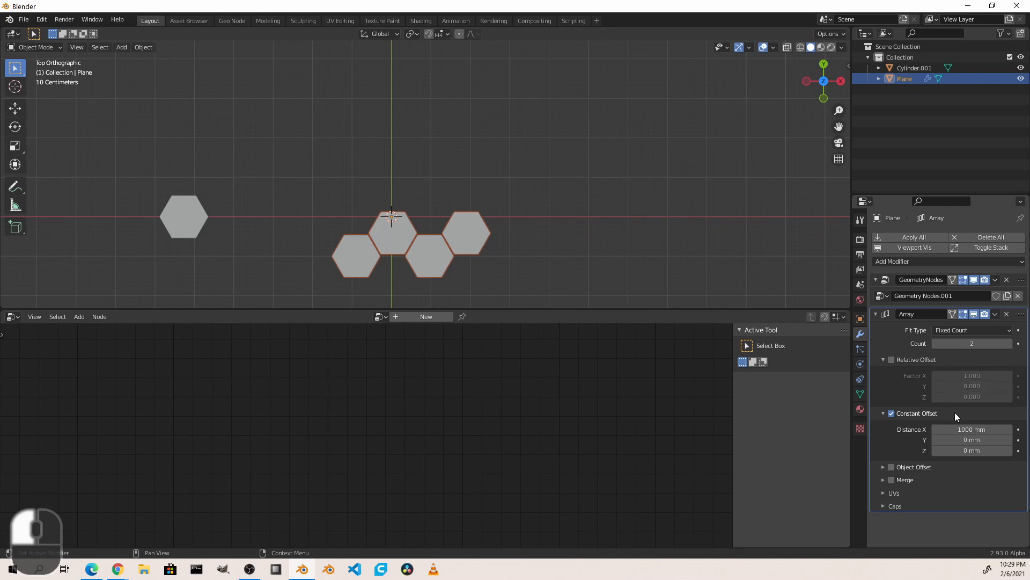
{"action": "mouse_move", "coordinate": [971, 429]}
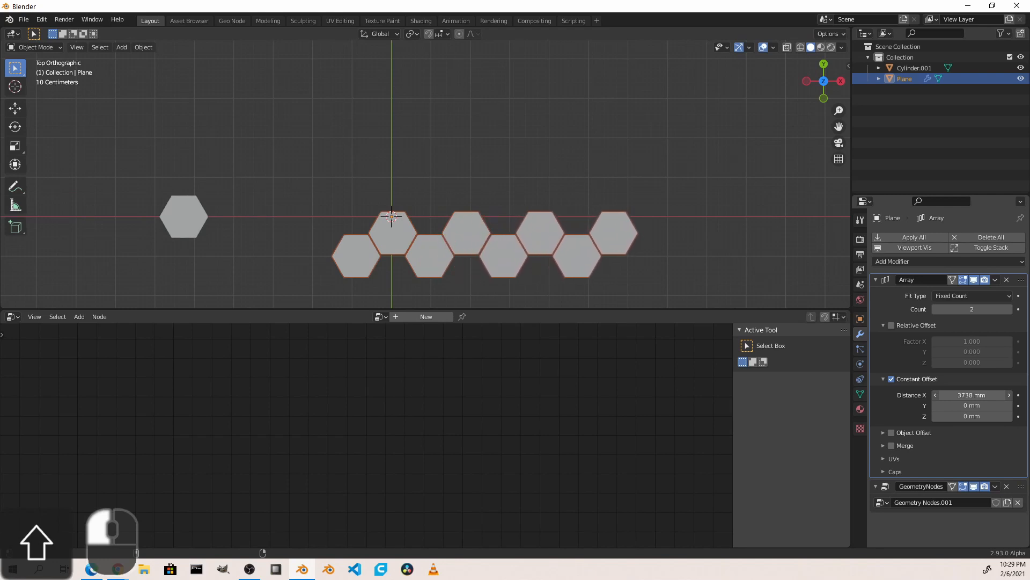
{"action": "left_click_drag", "start_coordinate": [971, 394], "coordinate": [962, 394]}
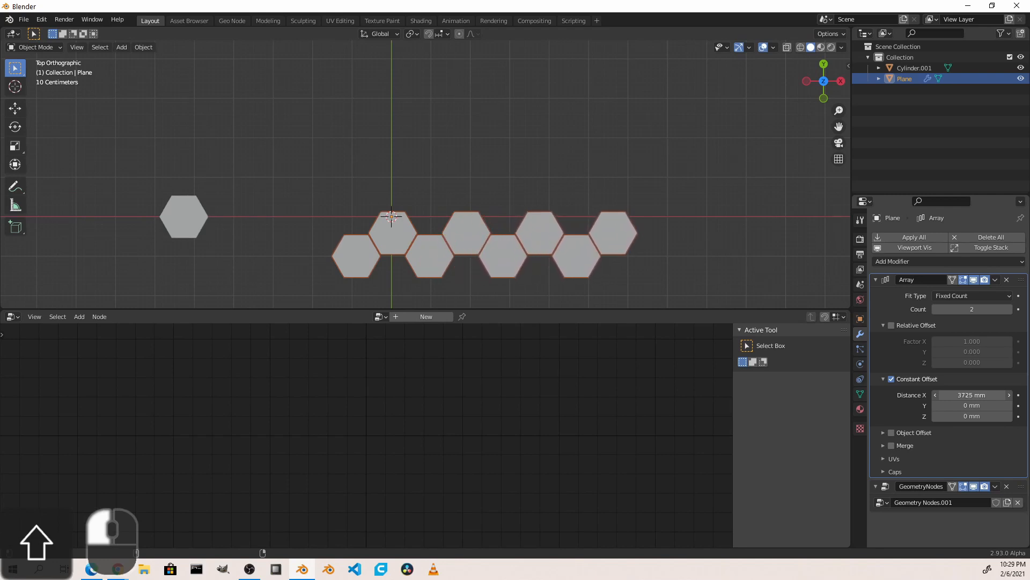
{"action": "left_click", "coordinate": [876, 279]}
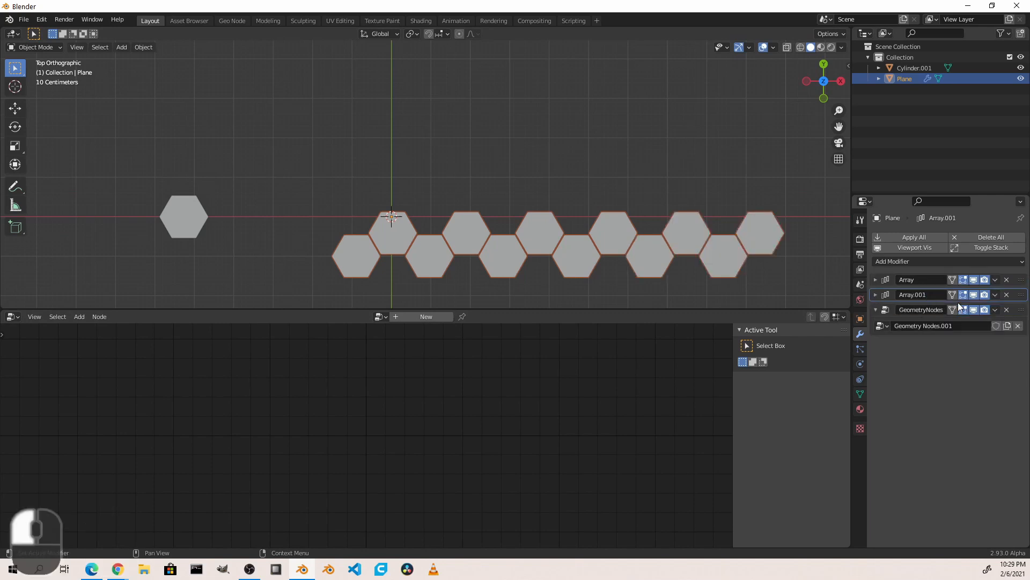
Offset the second Array along Y about 1098 mm and raise copy counts into a honeycomb field
{"action": "left_click", "coordinate": [875, 294]}
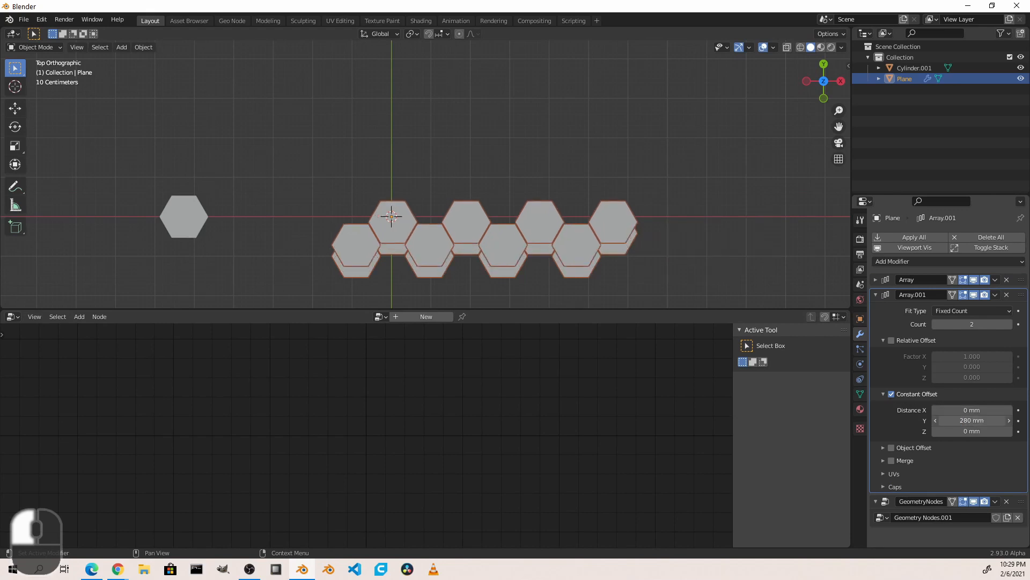
{"action": "left_click_drag", "start_coordinate": [971, 420], "coordinate": [978, 419]}
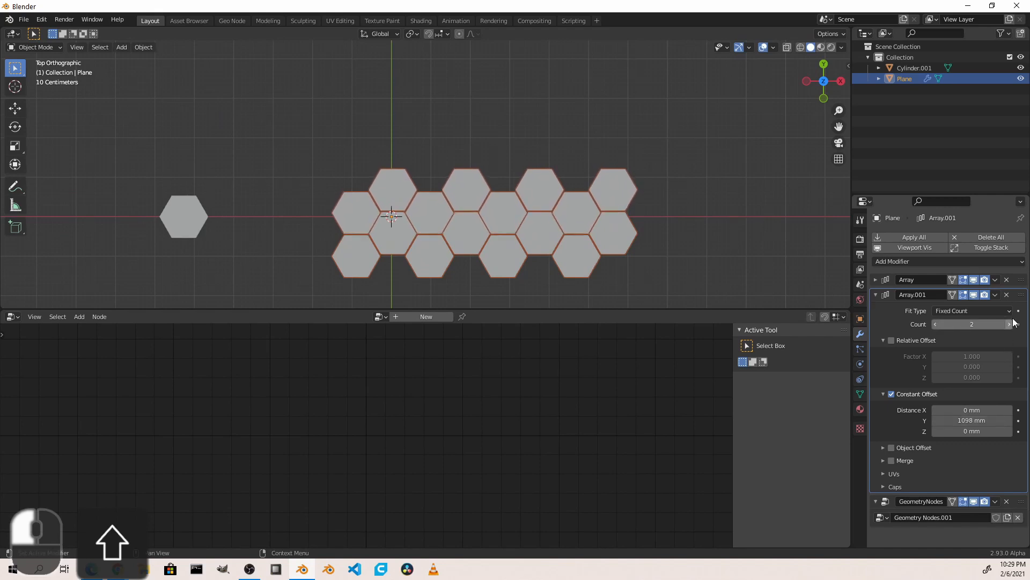
{"action": "left_click", "coordinate": [1009, 323]}
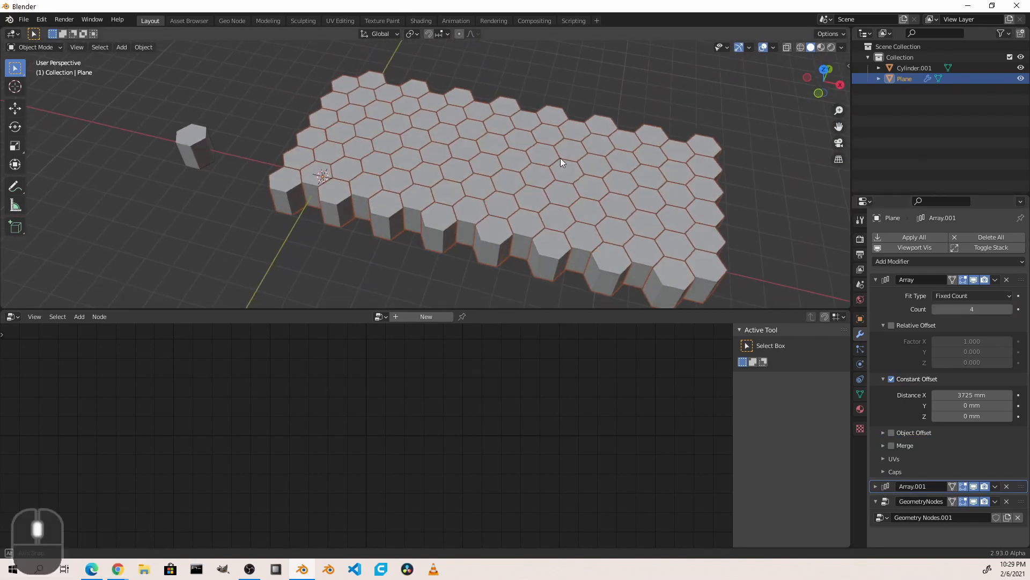
{"action": "left_click_drag", "start_coordinate": [558, 164], "coordinate": [532, 141]}
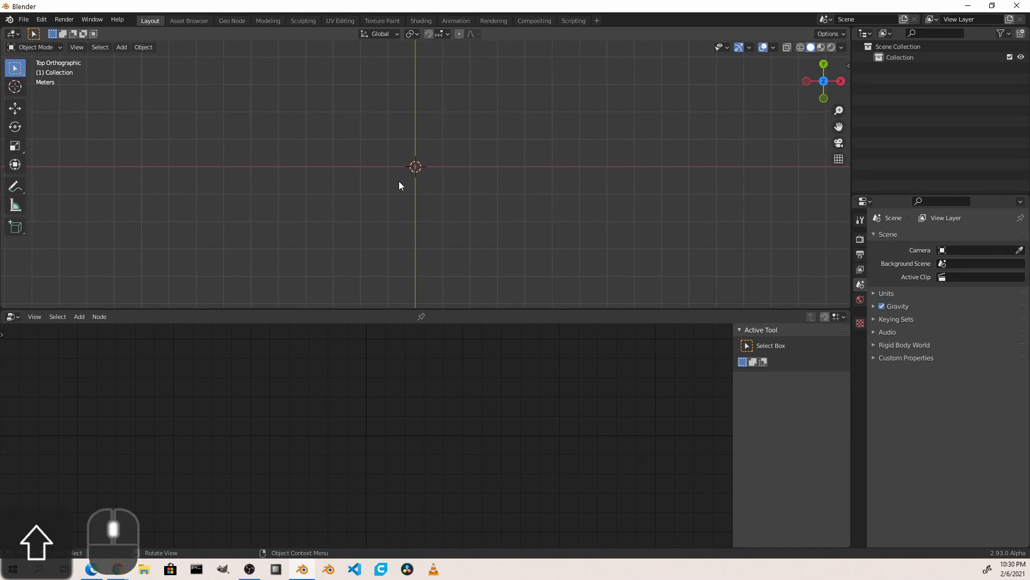
{"action": "mouse_move", "coordinate": [429, 178]}
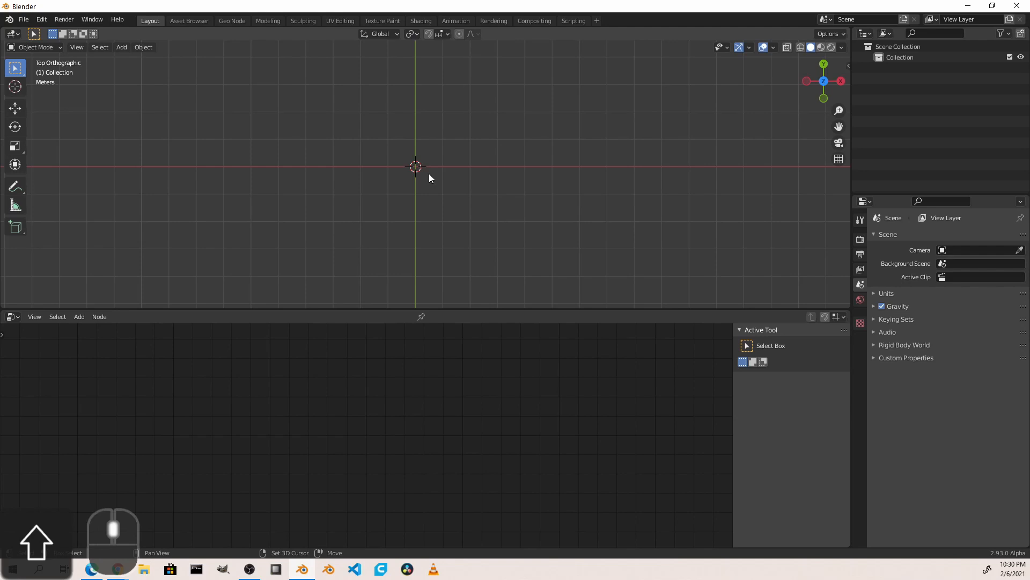
Add a Plane and give it a new Geometry Nodes tree
{"action": "left_click", "coordinate": [121, 46]}
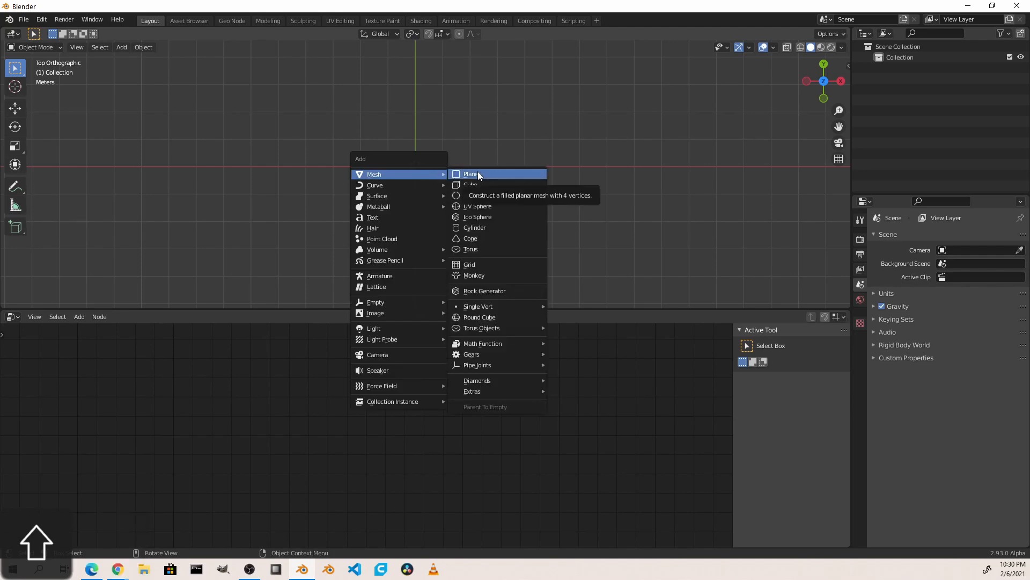
{"action": "left_click", "coordinate": [471, 174]}
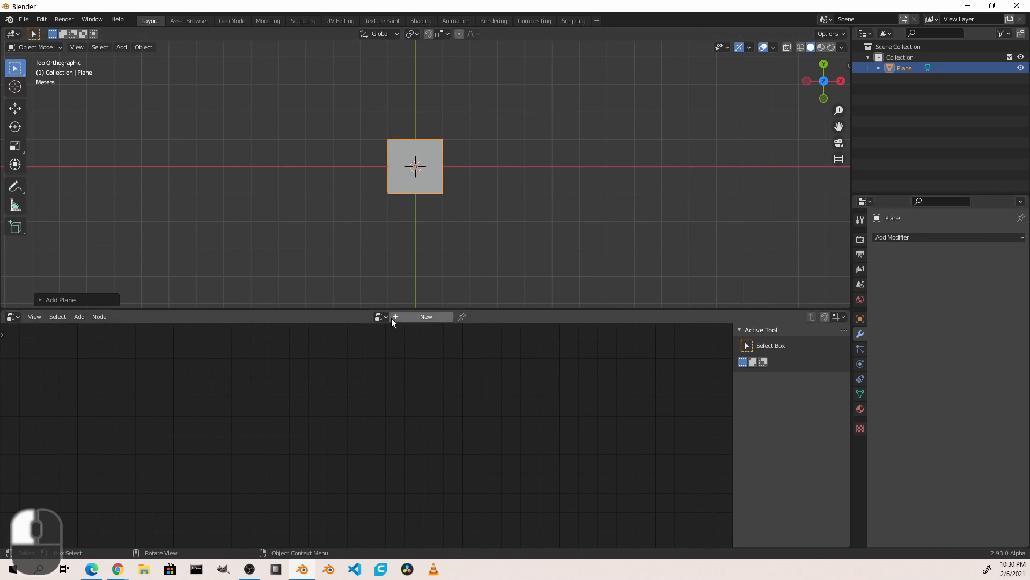
{"action": "left_click", "coordinate": [426, 317]}
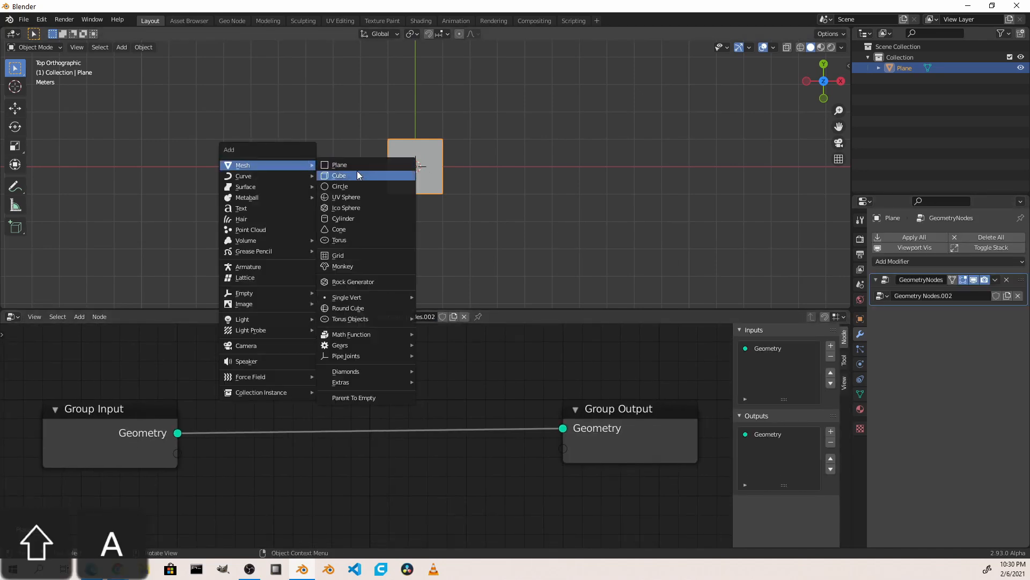
Add an 8-vertex Cylinder as the octagon, rotated -22.5° and moved left
{"action": "left_click", "coordinate": [343, 218]}
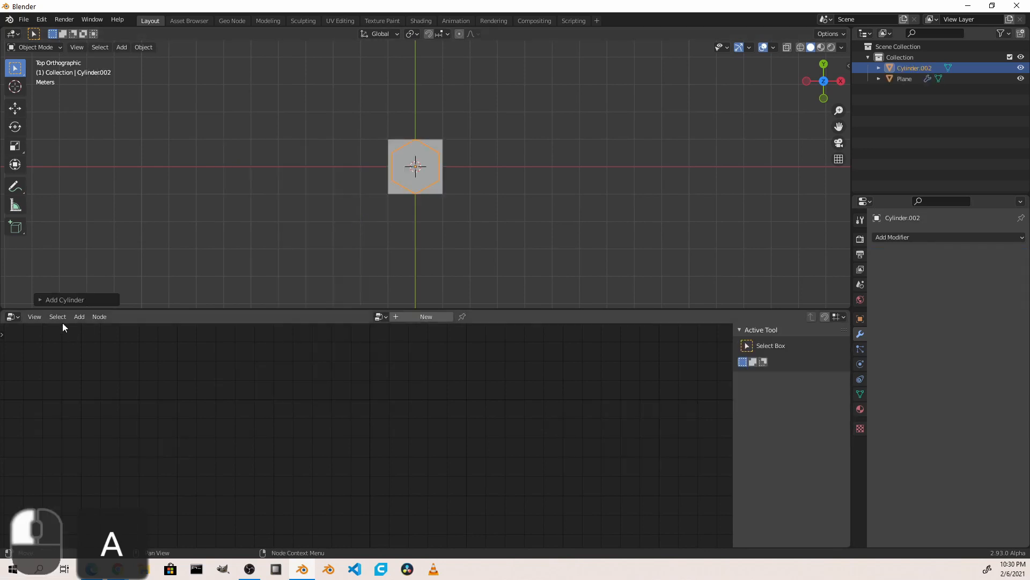
{"action": "left_click", "coordinate": [64, 299]}
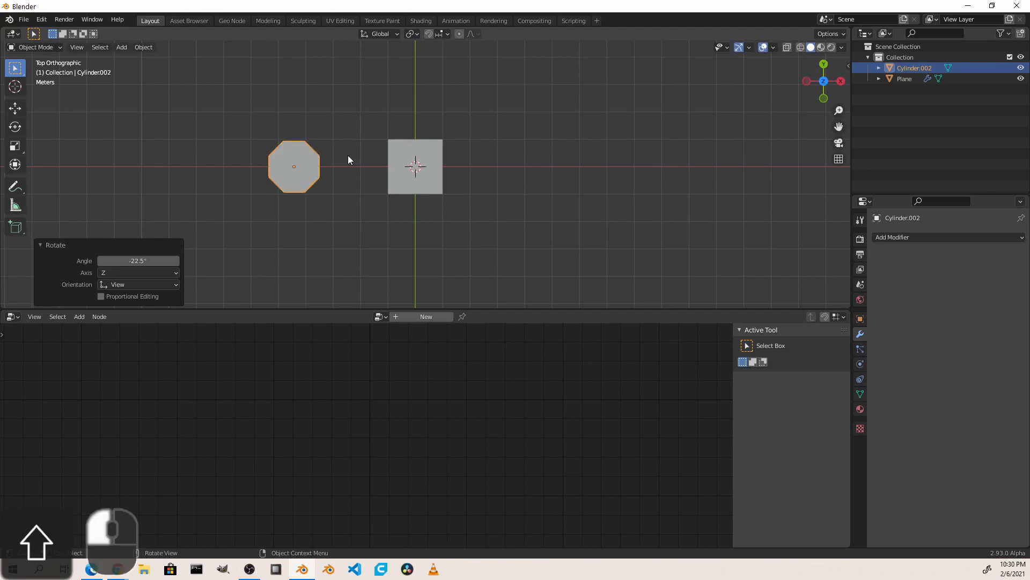
{"action": "mouse_move", "coordinate": [321, 184]}
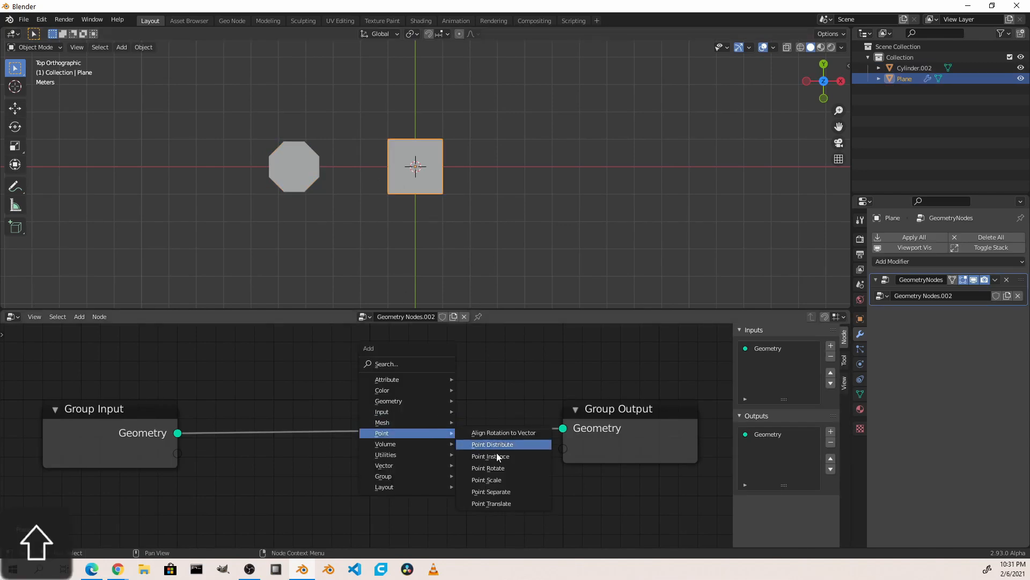
Add a Point Instance node placing the octagon at each corner, enlarging it so copies touch
{"action": "left_click", "coordinate": [489, 455]}
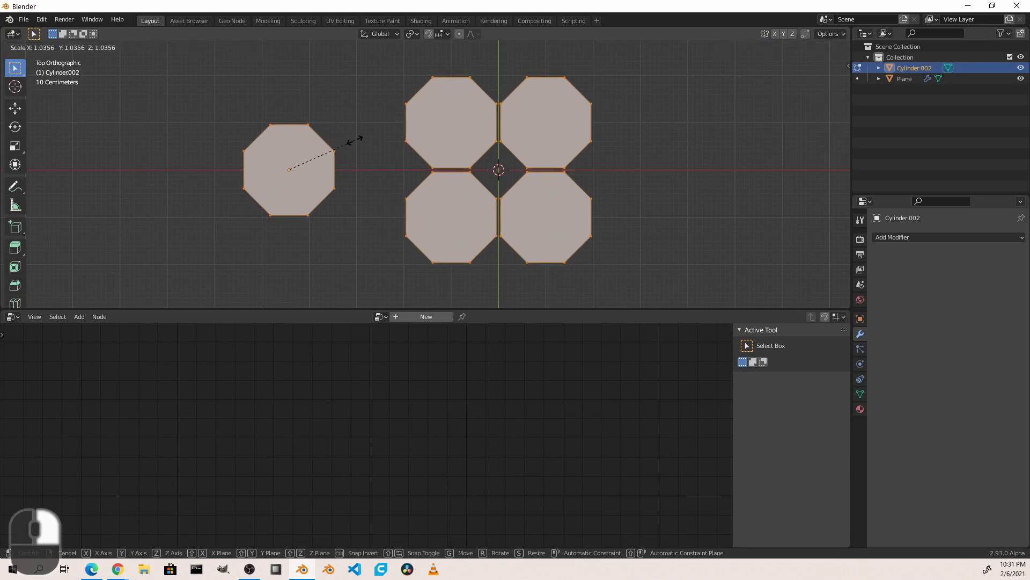
{"action": "key", "text": "Tab"}
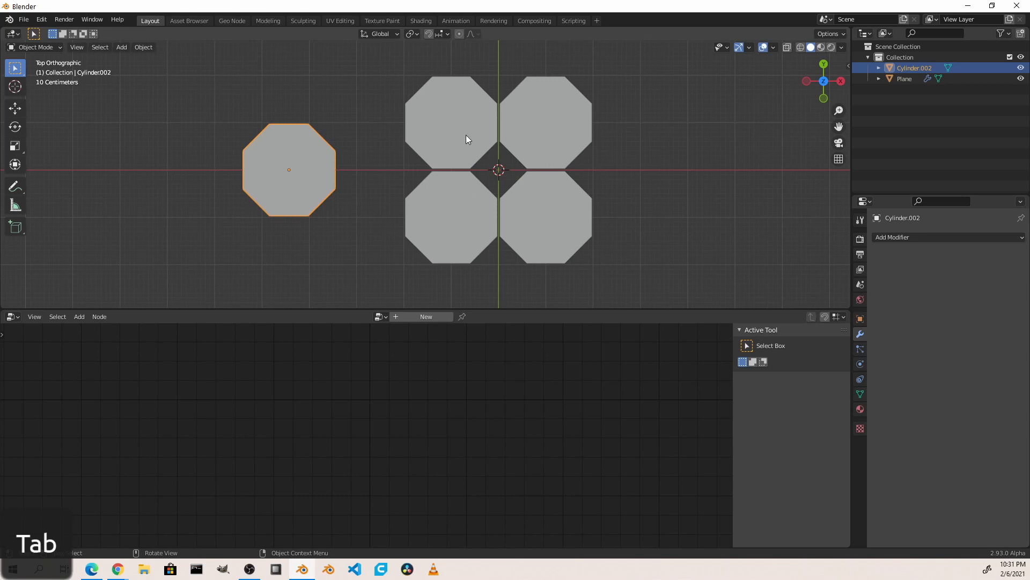
{"action": "mouse_move", "coordinate": [503, 186]}
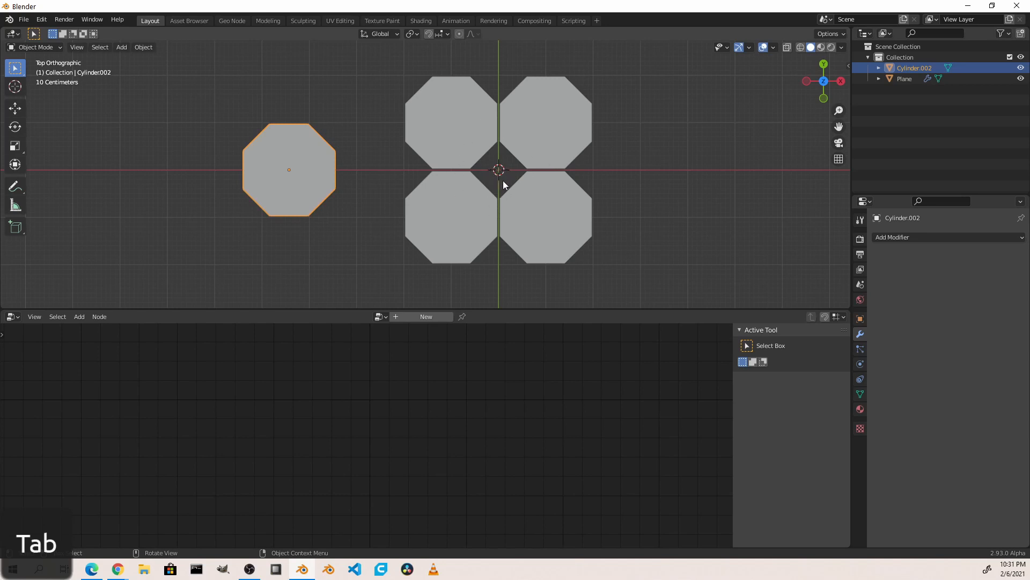
{"action": "mouse_move", "coordinate": [341, 164]}
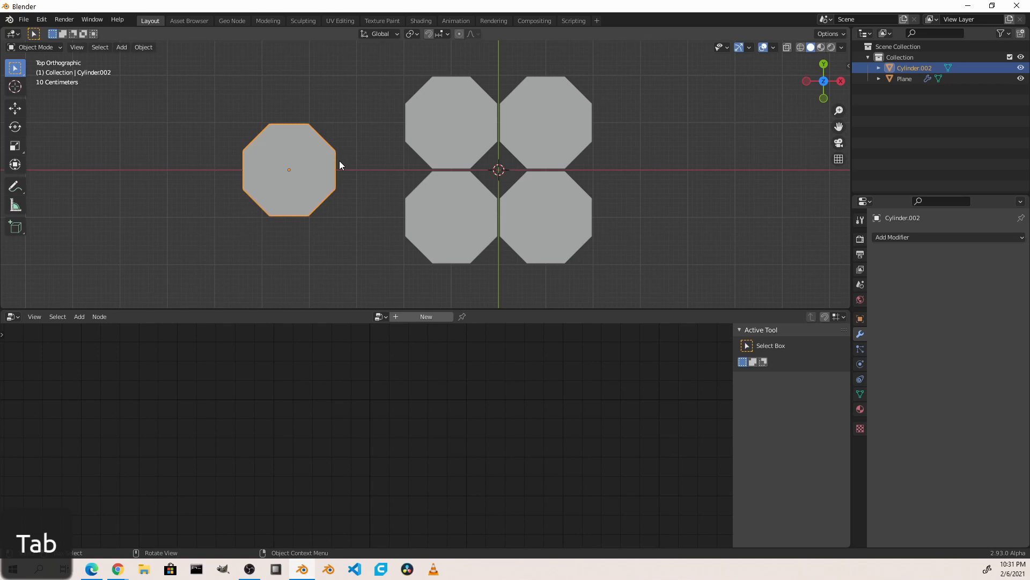
{"action": "mouse_move", "coordinate": [499, 174]}
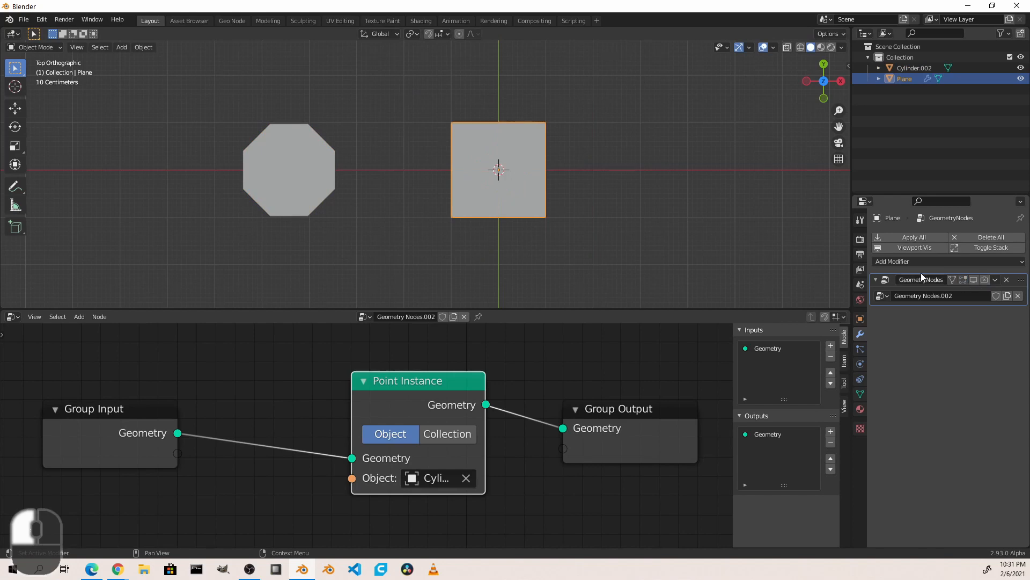
Run Poke Faces on the plane so a central octagon instance appears, then leave Edit Mode
{"action": "key", "text": "Tab"}
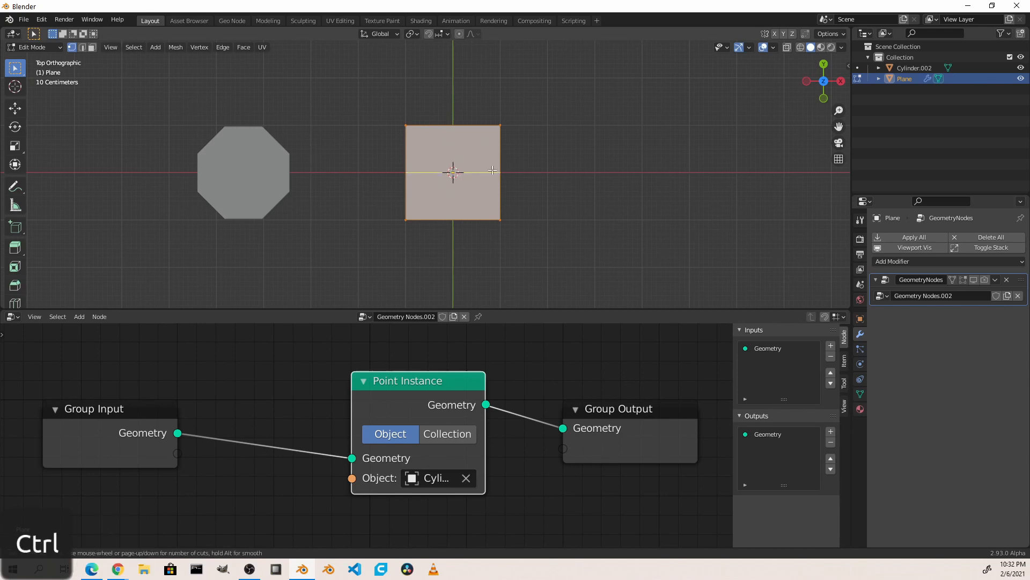
{"action": "mouse_move", "coordinate": [496, 172]}
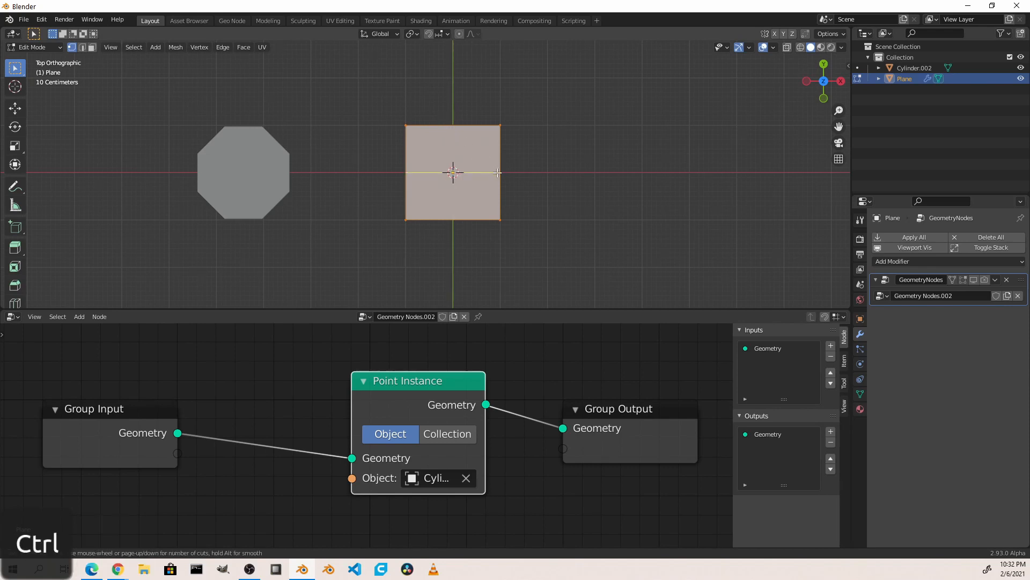
{"action": "mouse_move", "coordinate": [505, 172]}
{"action": "type", "text": "p"}
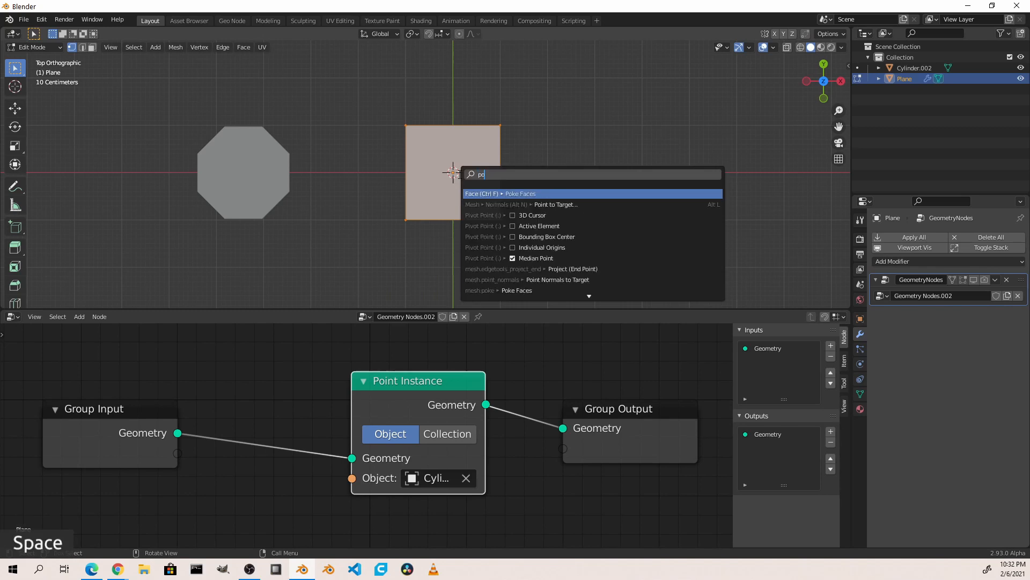
{"action": "type", "text": "oke"}
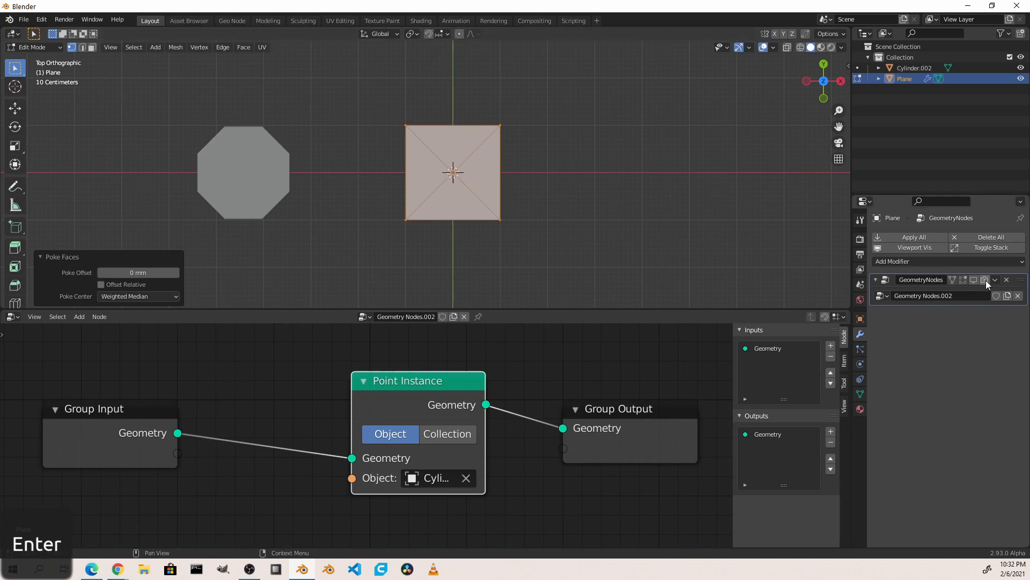
{"action": "key", "text": "Enter"}
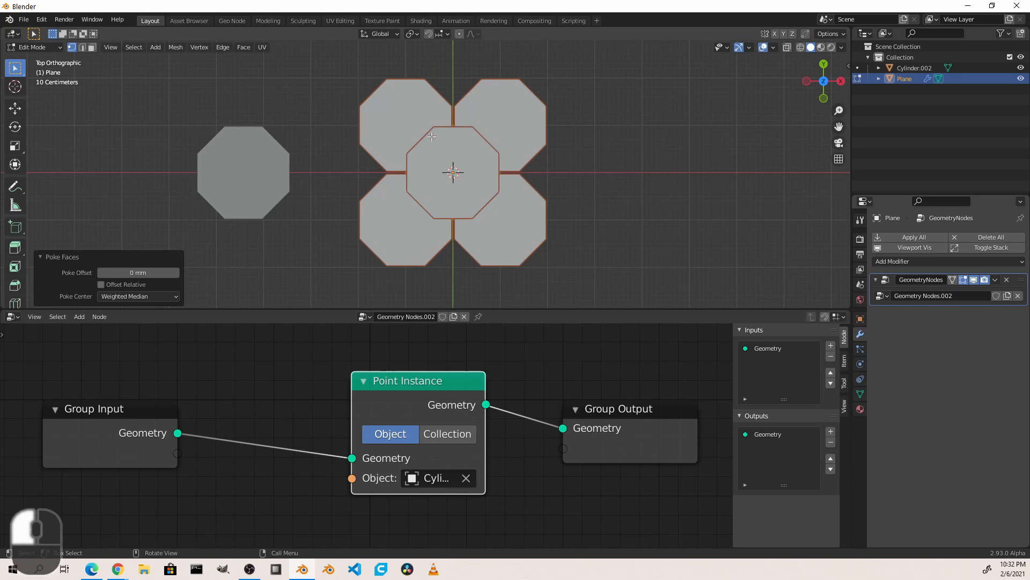
{"action": "mouse_move", "coordinate": [414, 202]}
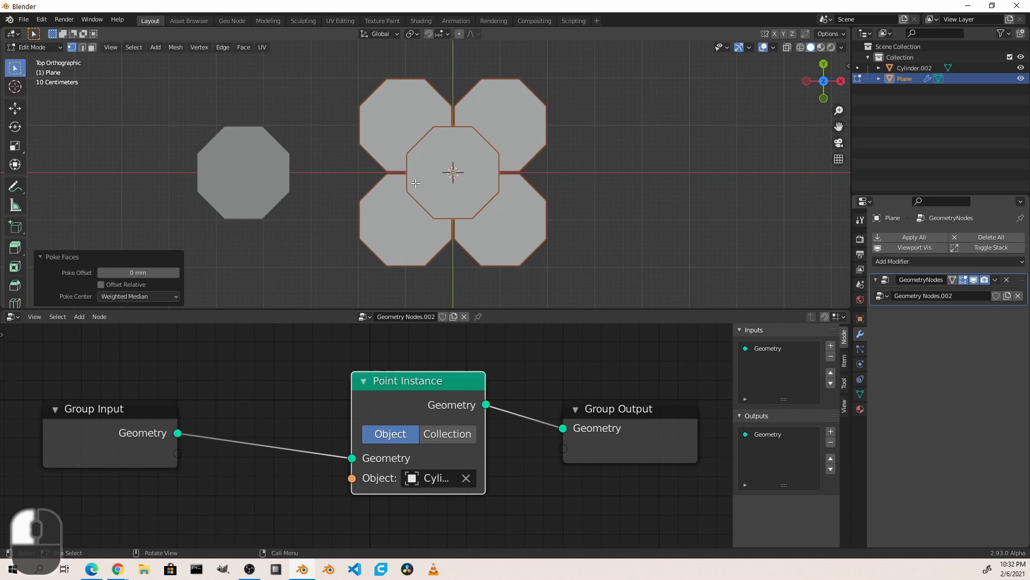
{"action": "key", "text": "Tab"}
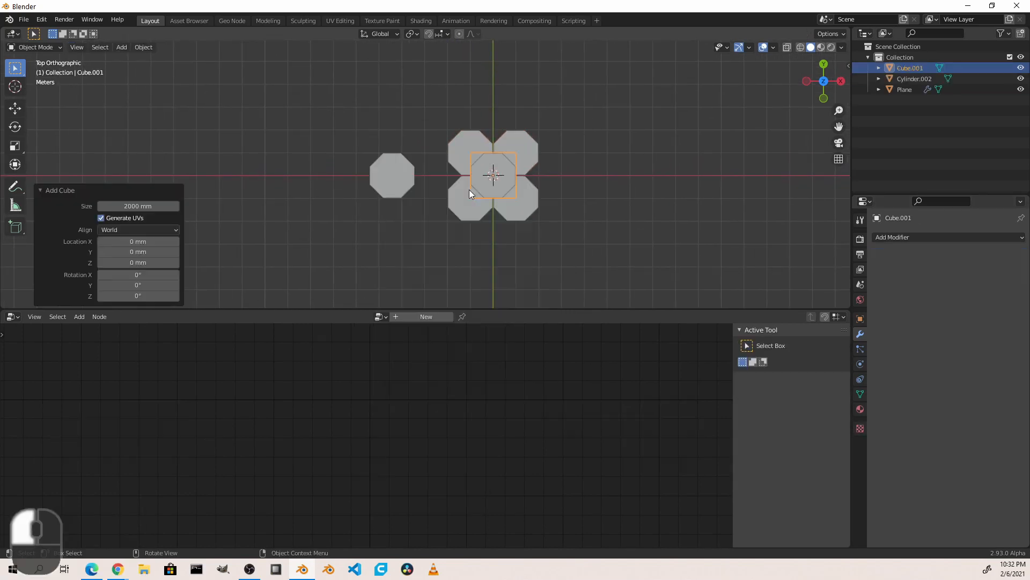
Reselect the plane, edit its mesh and show its Object Data properties
{"action": "left_click", "coordinate": [905, 89]}
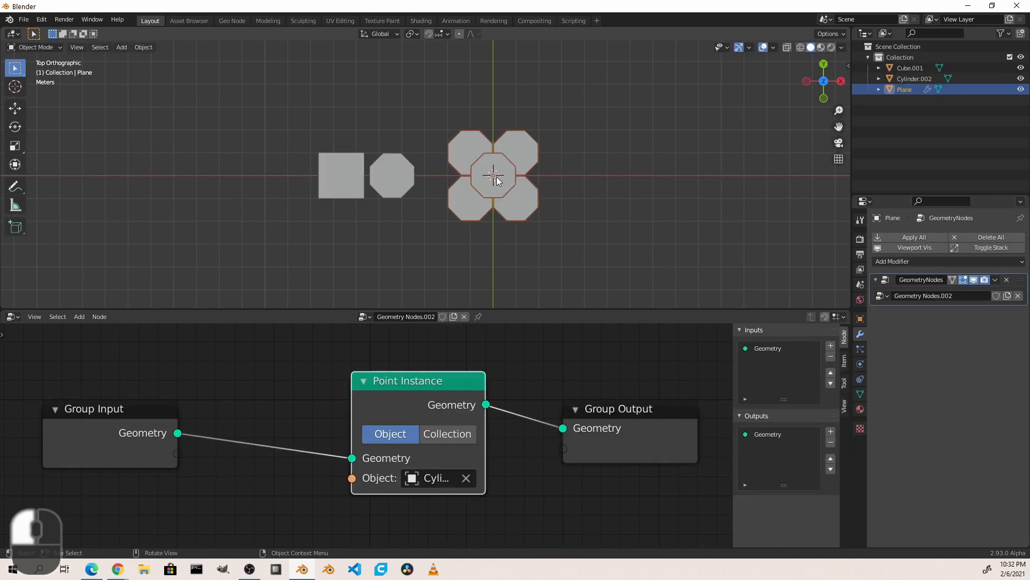
{"action": "mouse_move", "coordinate": [503, 175]}
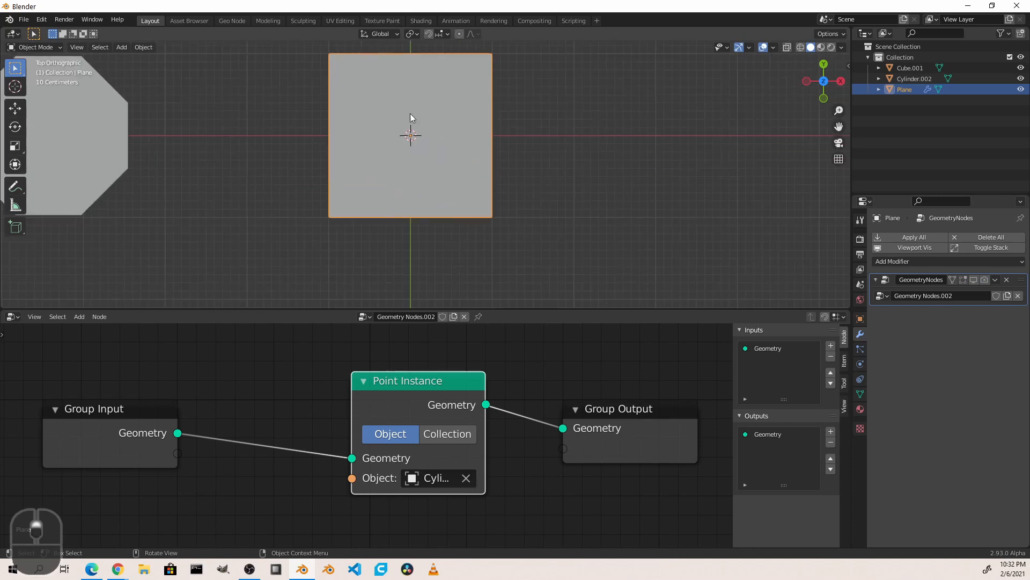
{"action": "key", "text": "Tab"}
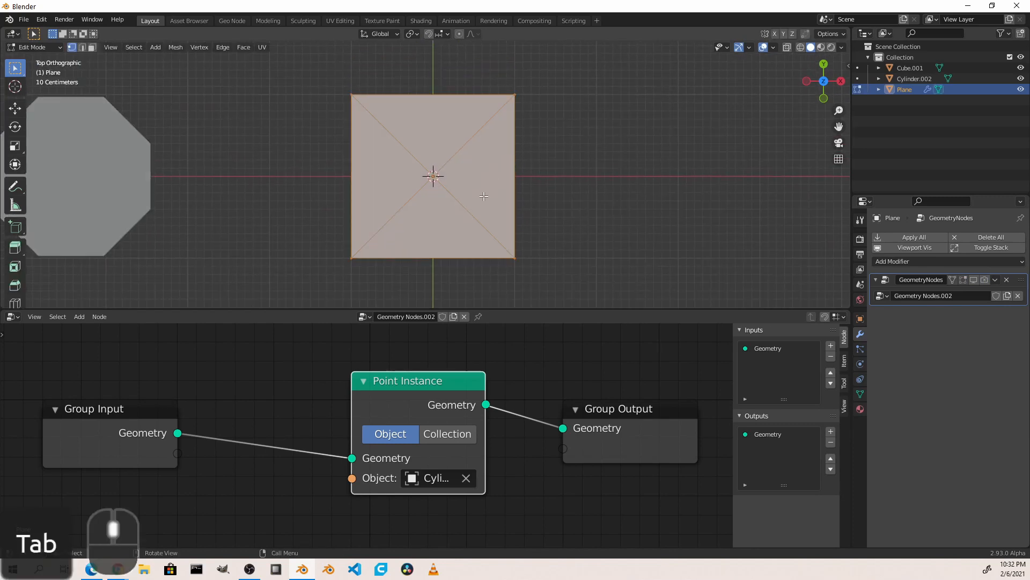
{"action": "left_click", "coordinate": [859, 394]}
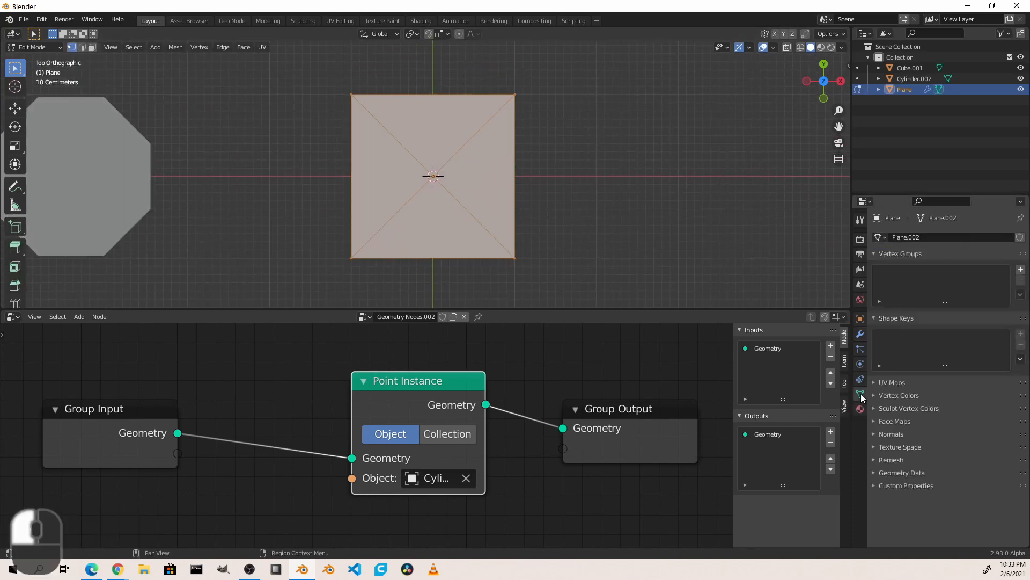
Create a vertex group and assign the selected vertices to it with a weight
{"action": "left_click", "coordinate": [1020, 268]}
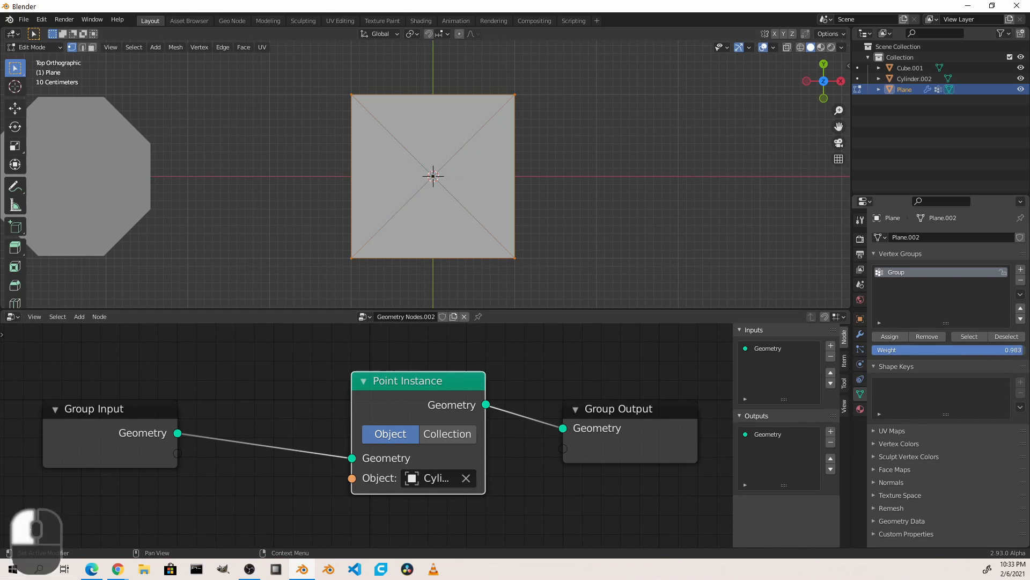
{"action": "left_click", "coordinate": [888, 335]}
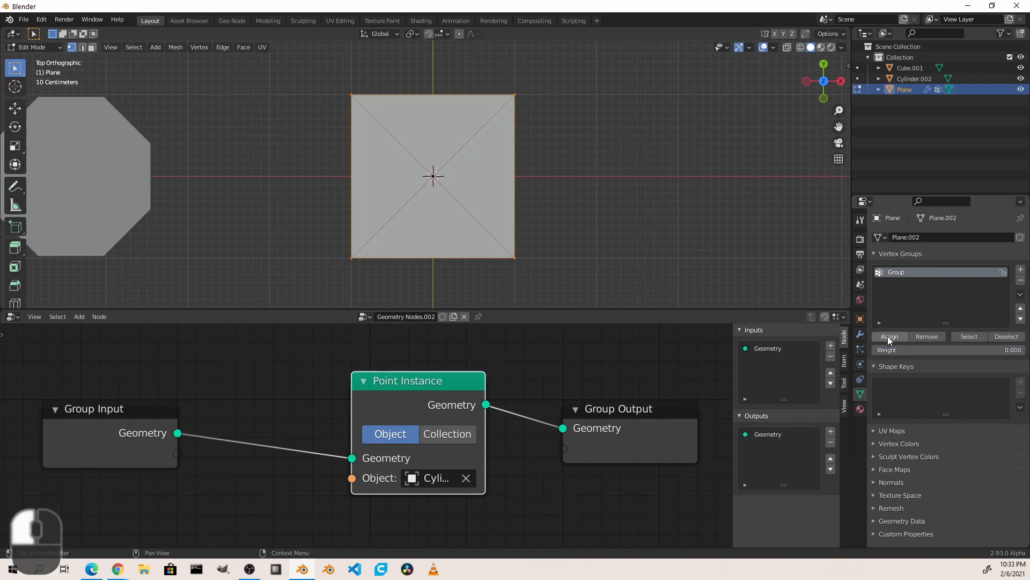
{"action": "key", "text": "Tab"}
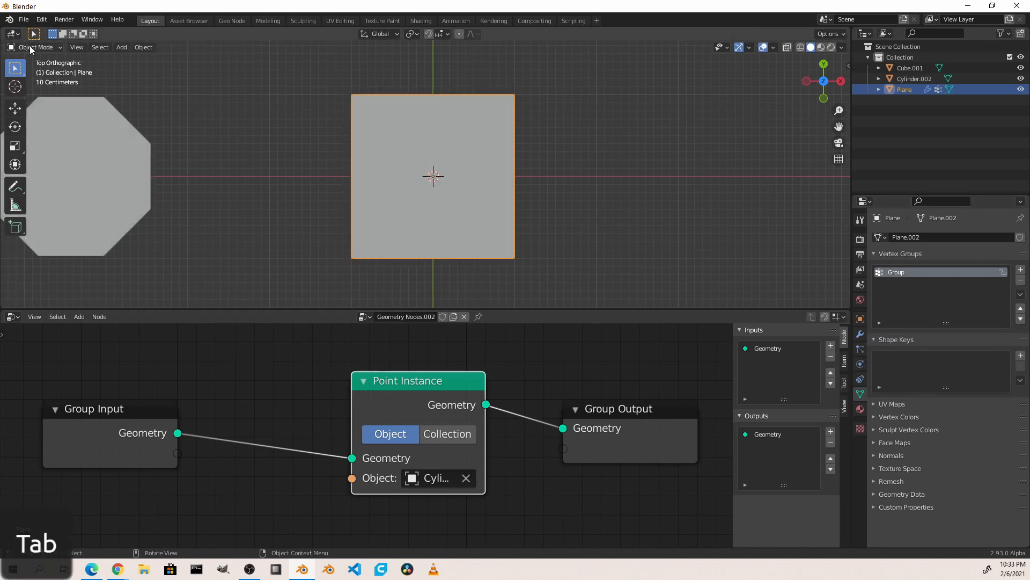
View the vertex weights in Weight Paint, peaking at the centre and fading outward
{"action": "key", "text": "Tab"}
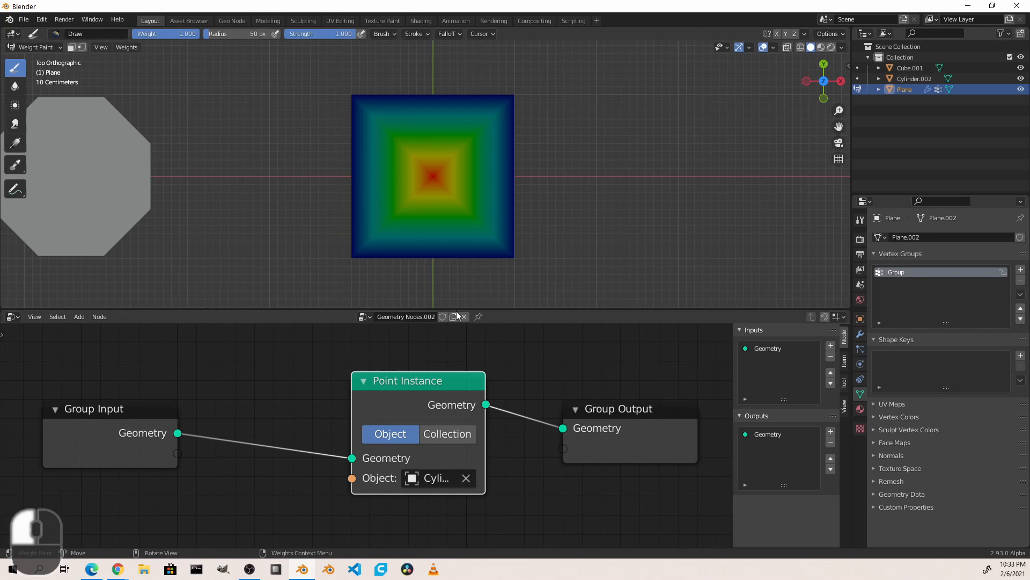
{"action": "mouse_move", "coordinate": [256, 123]}
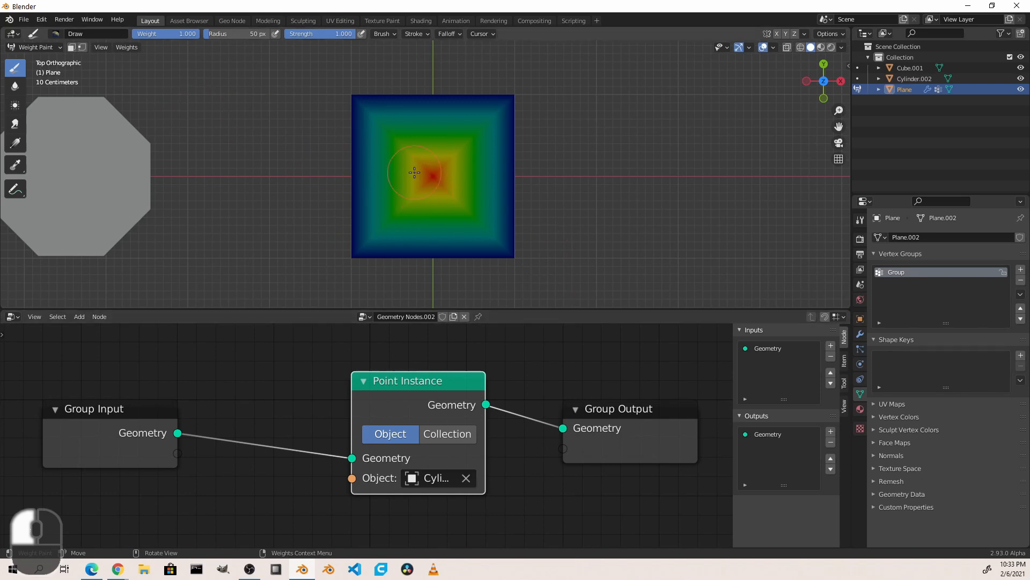
{"action": "mouse_move", "coordinate": [467, 147]}
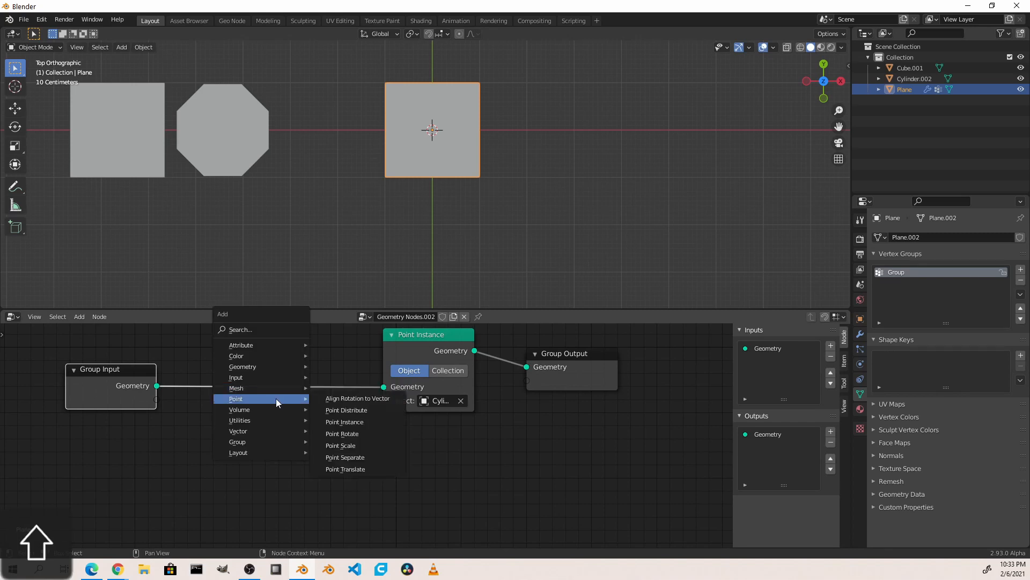
{"action": "mouse_move", "coordinate": [345, 457]}
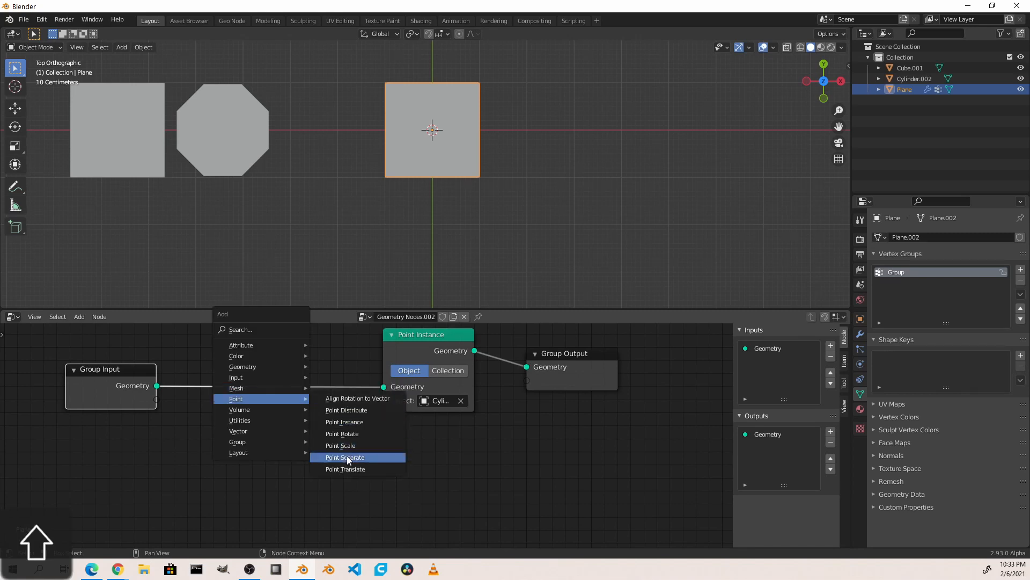
Add Point Separate and a duplicated Point Instance set to Cube.001
{"action": "left_click", "coordinate": [345, 457]}
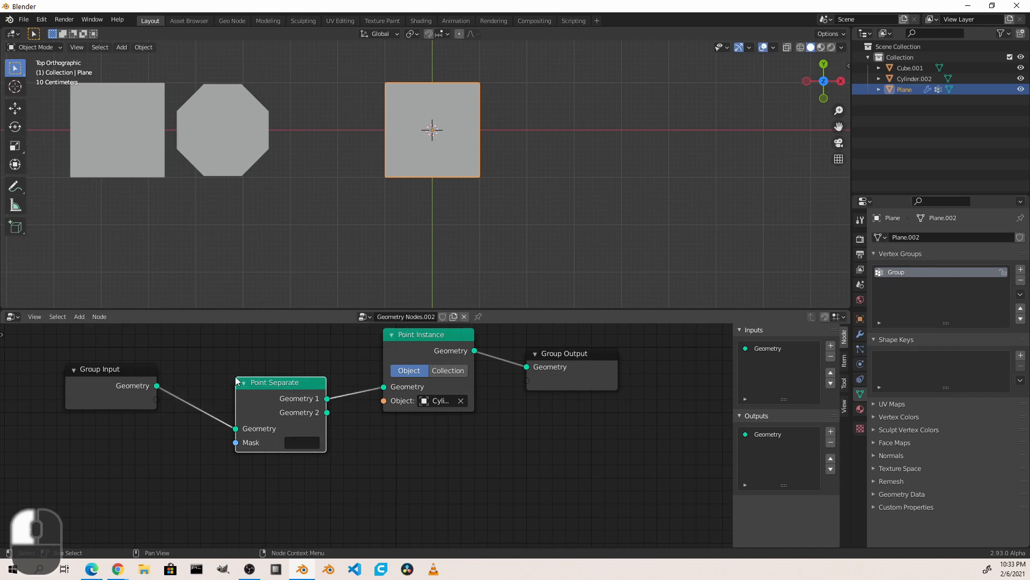
{"action": "key", "text": "d"}
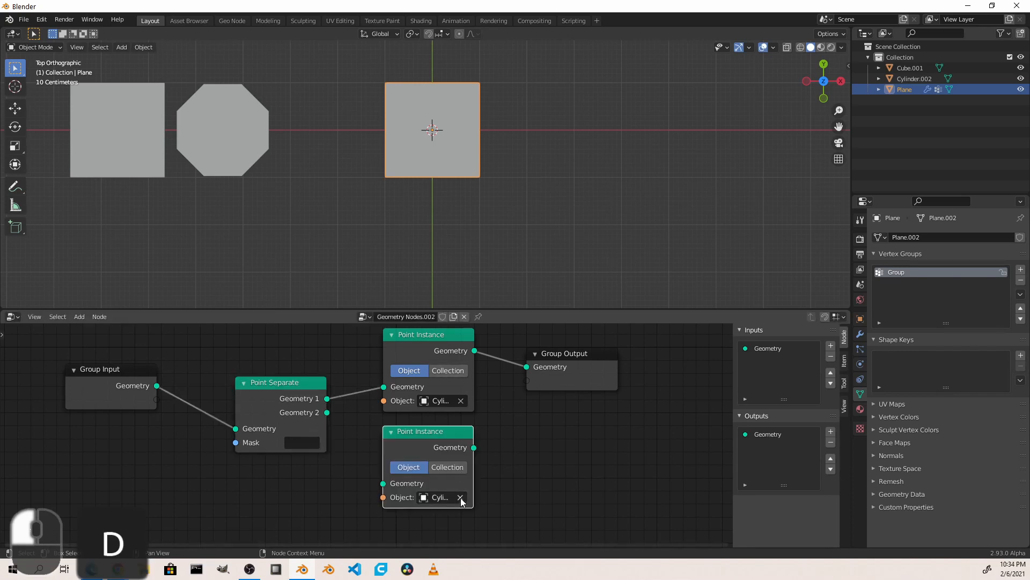
{"action": "left_click", "coordinate": [460, 497]}
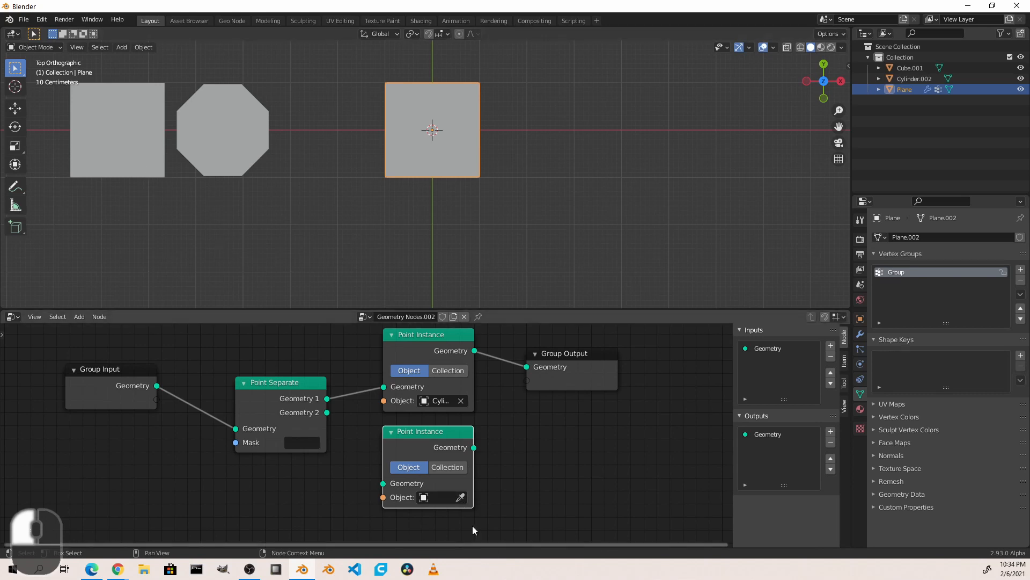
{"action": "left_click", "coordinate": [437, 497]}
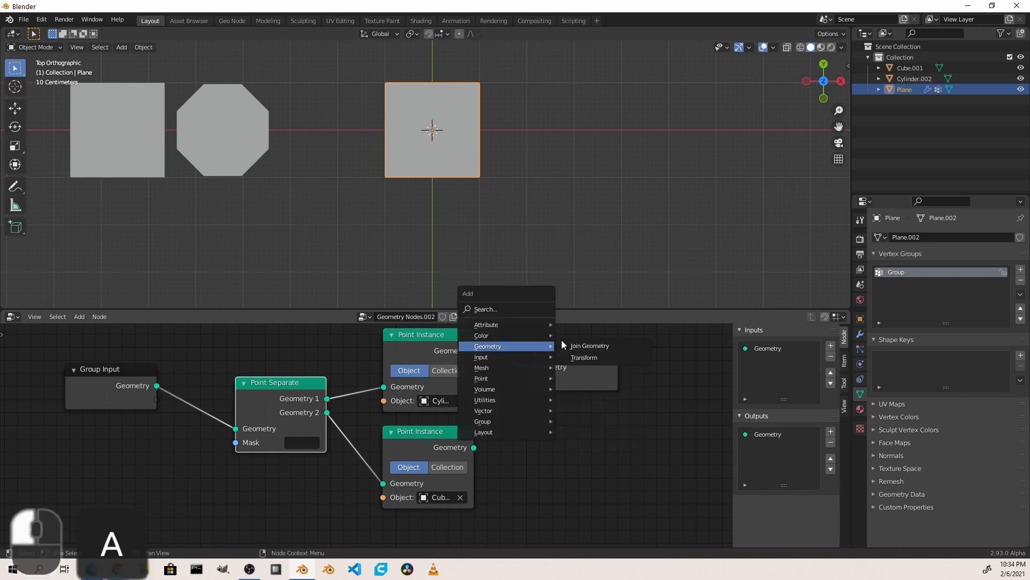
Merge both instance outputs with a Join Geometry node
{"action": "left_click", "coordinate": [589, 344]}
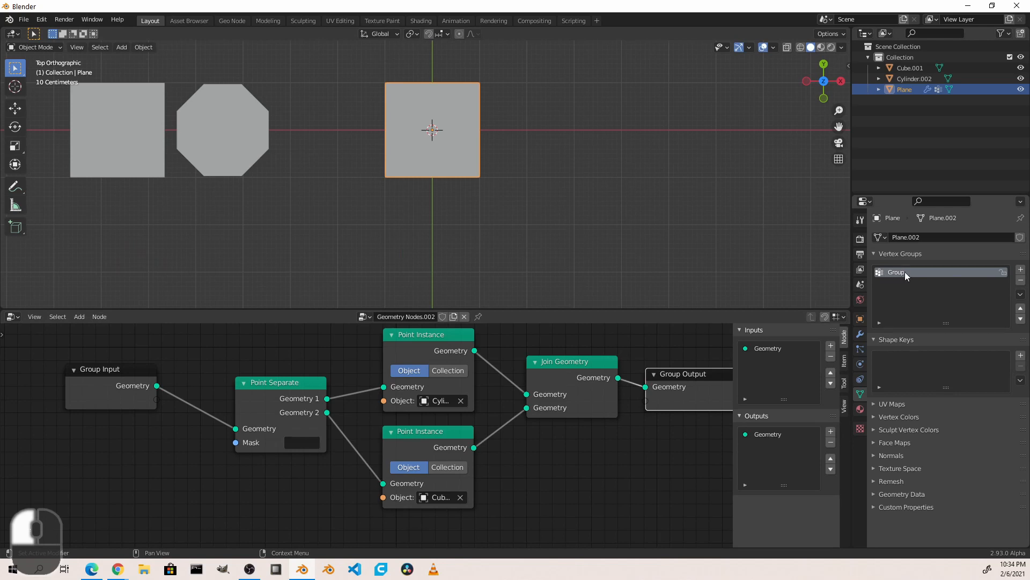
{"action": "mouse_move", "coordinate": [907, 275]}
{"action": "type", "text": "G"}
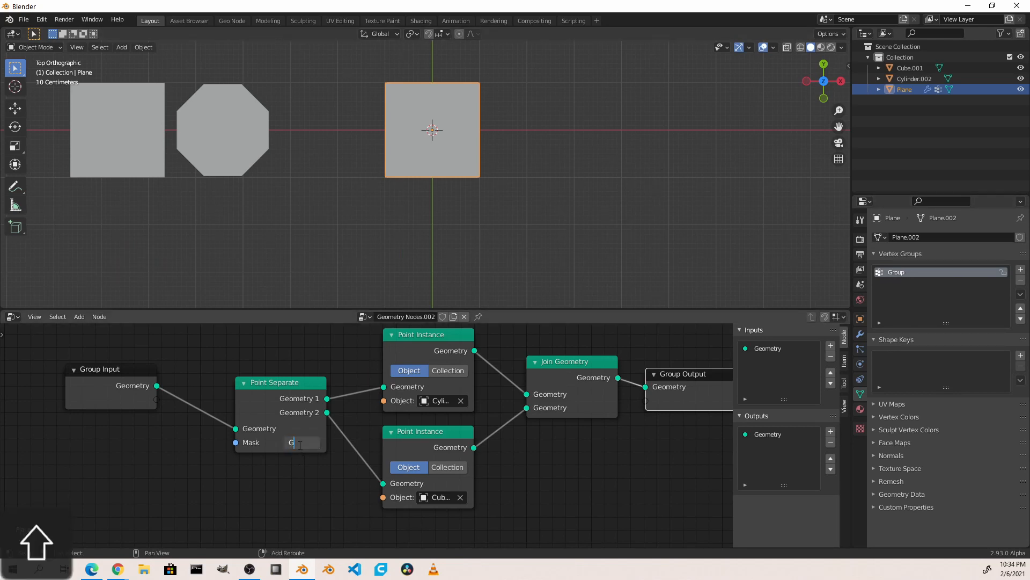
Use the vertex group 'Group' as the Point Separate mask
{"action": "key", "text": "Return"}
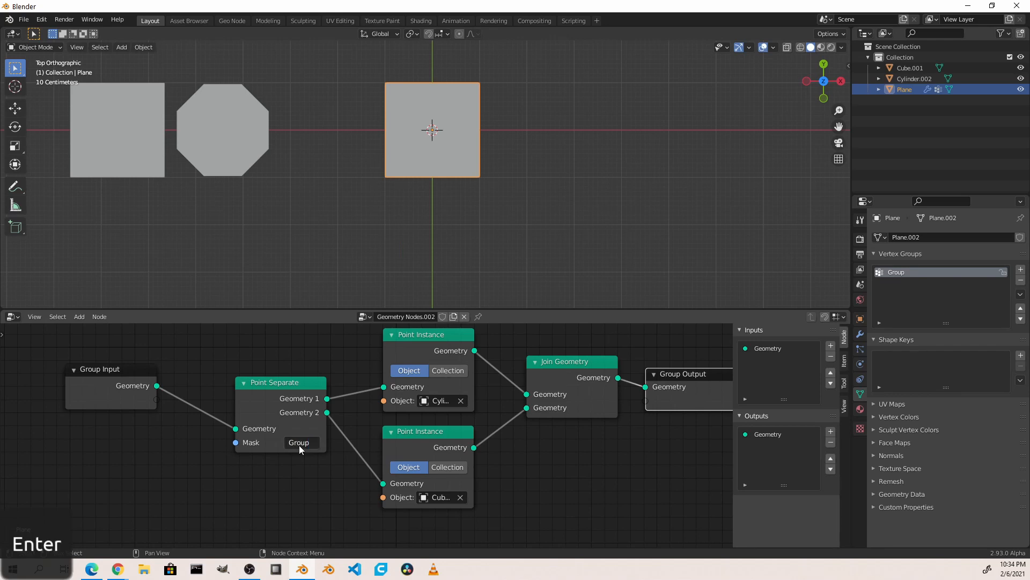
{"action": "mouse_move", "coordinate": [299, 442]}
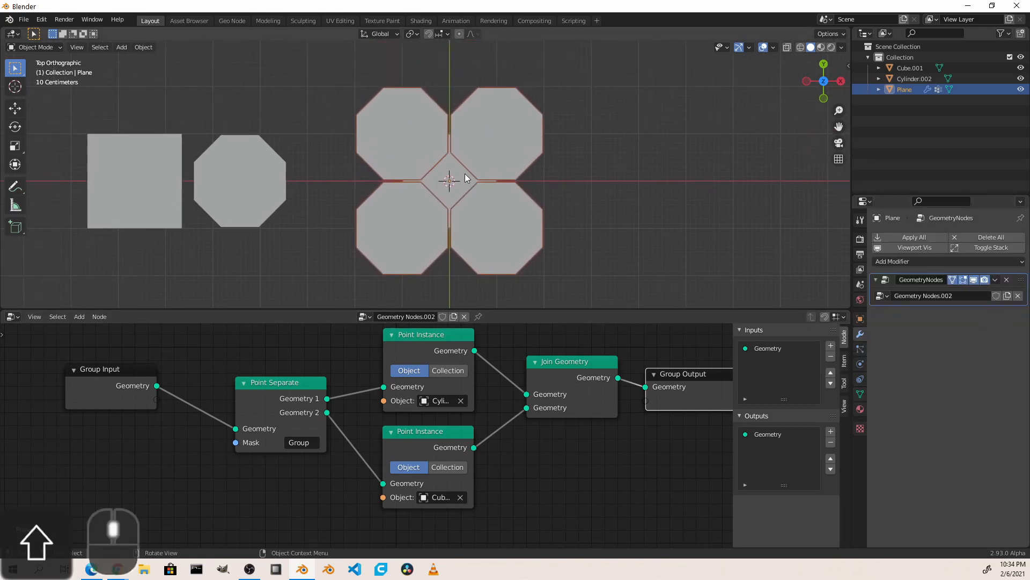
Shrink Cube.001 and rotate it 45° so a diamond fills the gap between octagons
{"action": "left_click", "coordinate": [135, 180]}
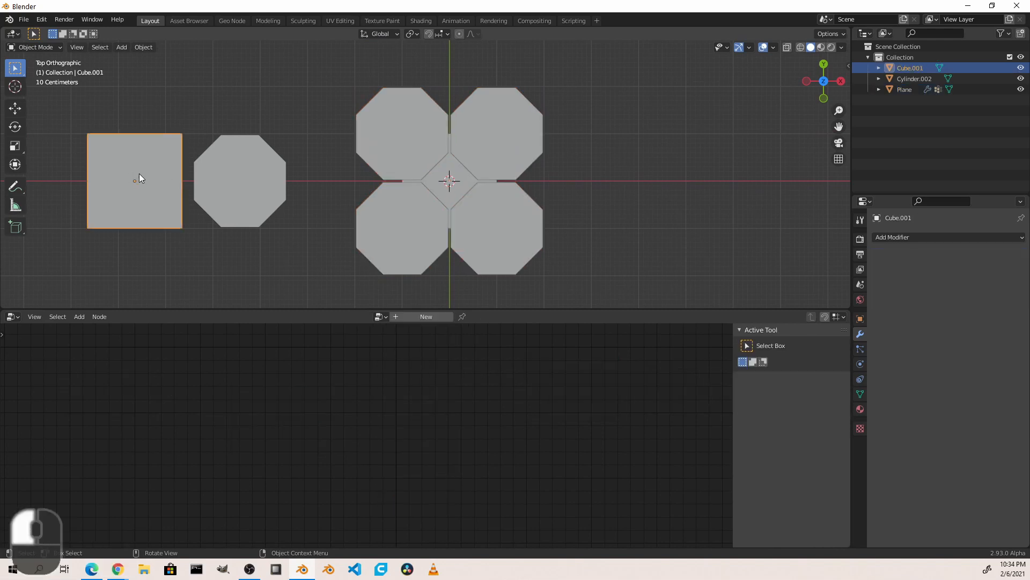
{"action": "key", "text": "s"}
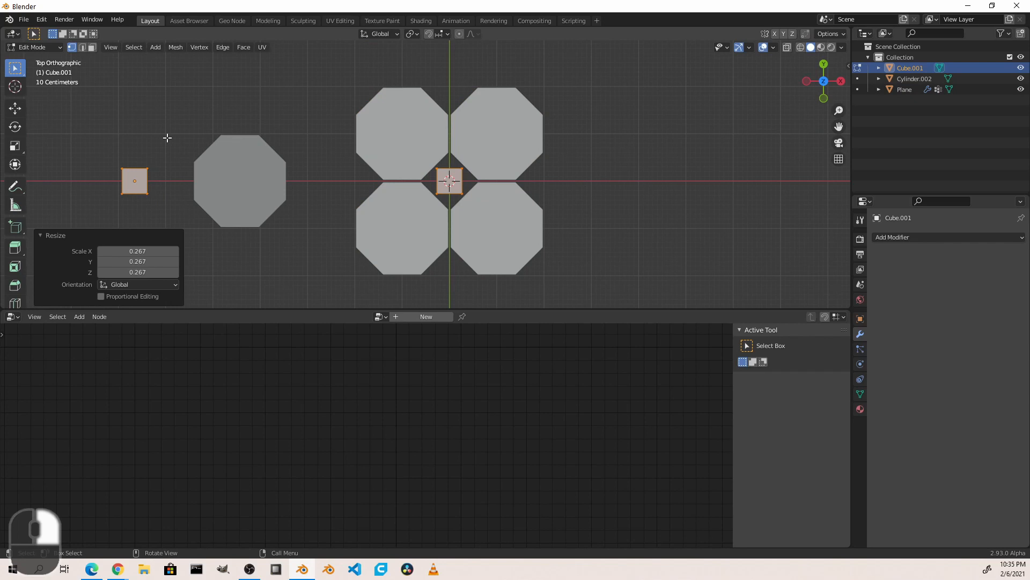
{"action": "key", "text": "r"}
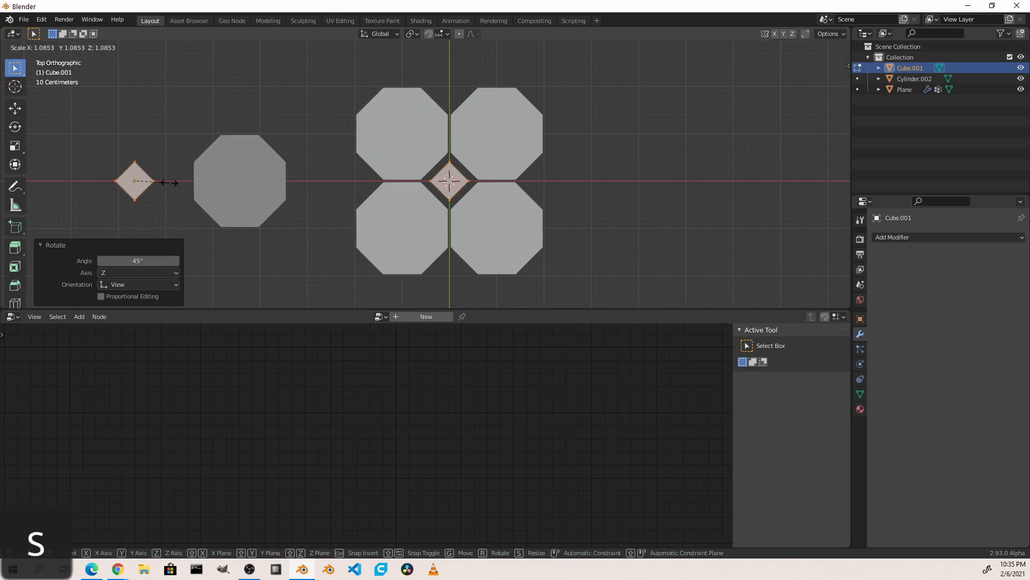
{"action": "key", "text": "Tab"}
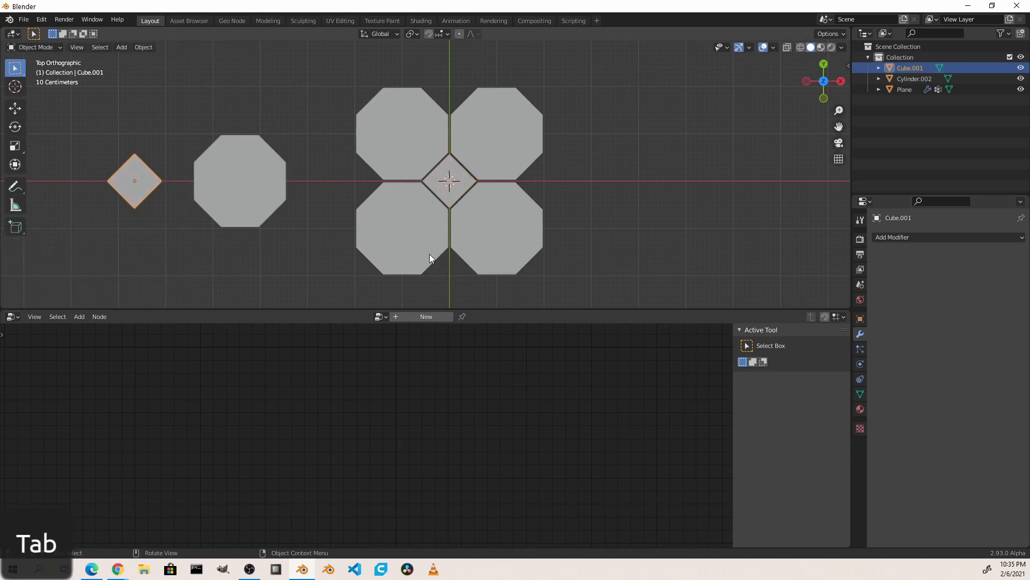
{"action": "mouse_move", "coordinate": [467, 164]}
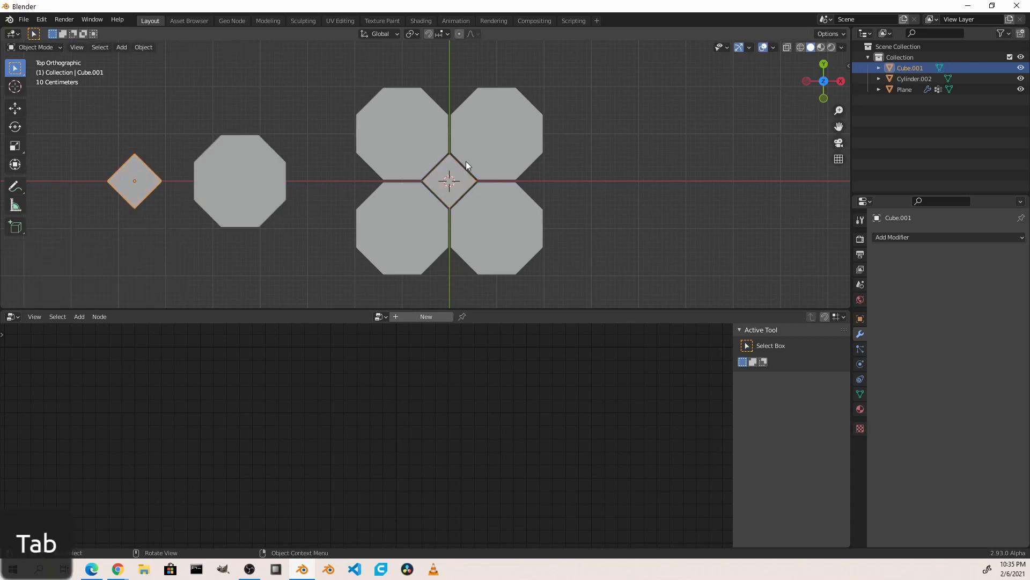
Array the Plane tiles with Constant Offset and Merge, raising the Count to repeat rows across the floor
{"action": "scroll", "scroll_direction": "down", "scroll_amount": 3}
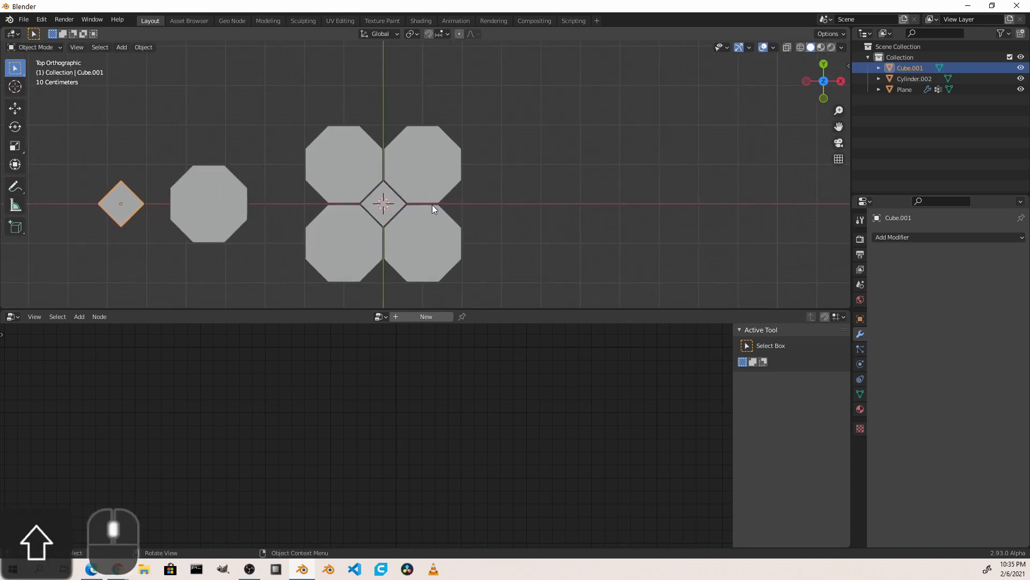
{"action": "left_click", "coordinate": [903, 90]}
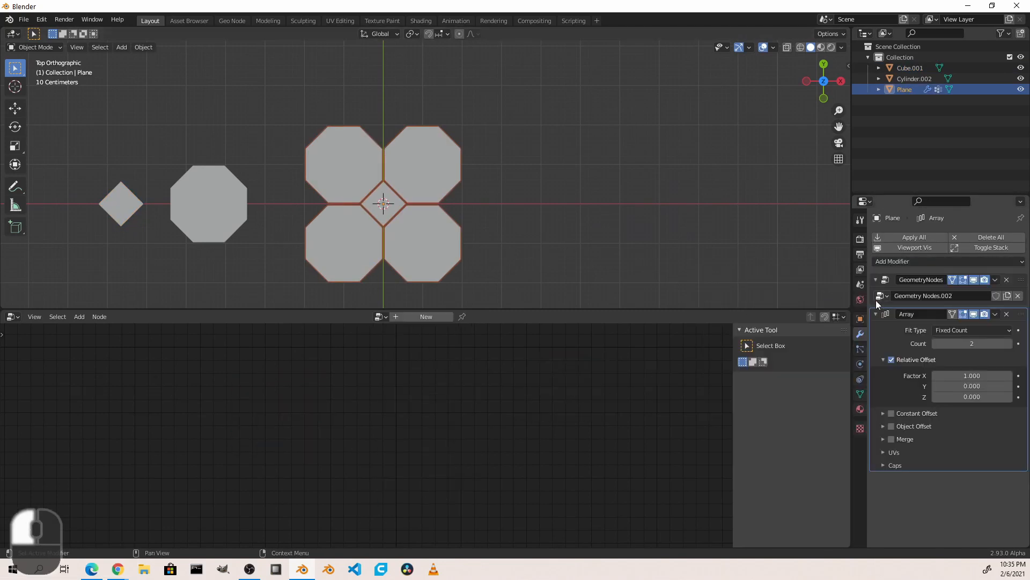
{"action": "left_click", "coordinate": [891, 360]}
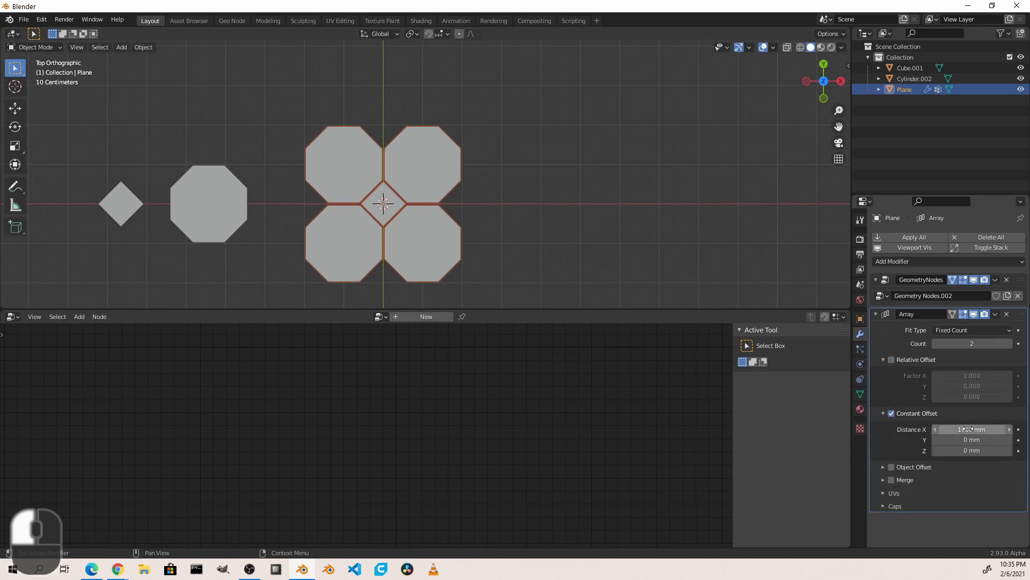
{"action": "mouse_move", "coordinate": [971, 429]}
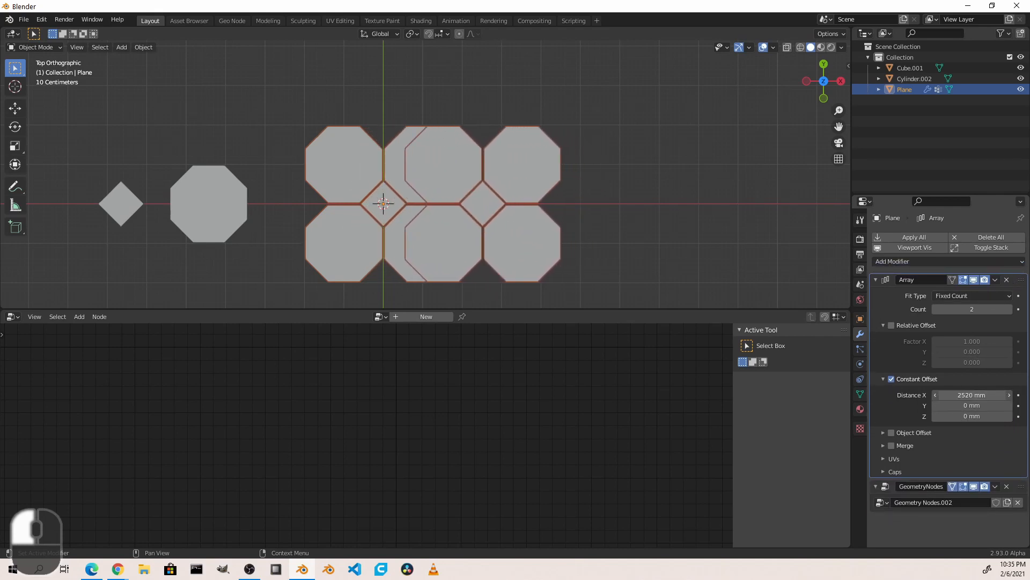
{"action": "key", "text": "ctrl+z"}
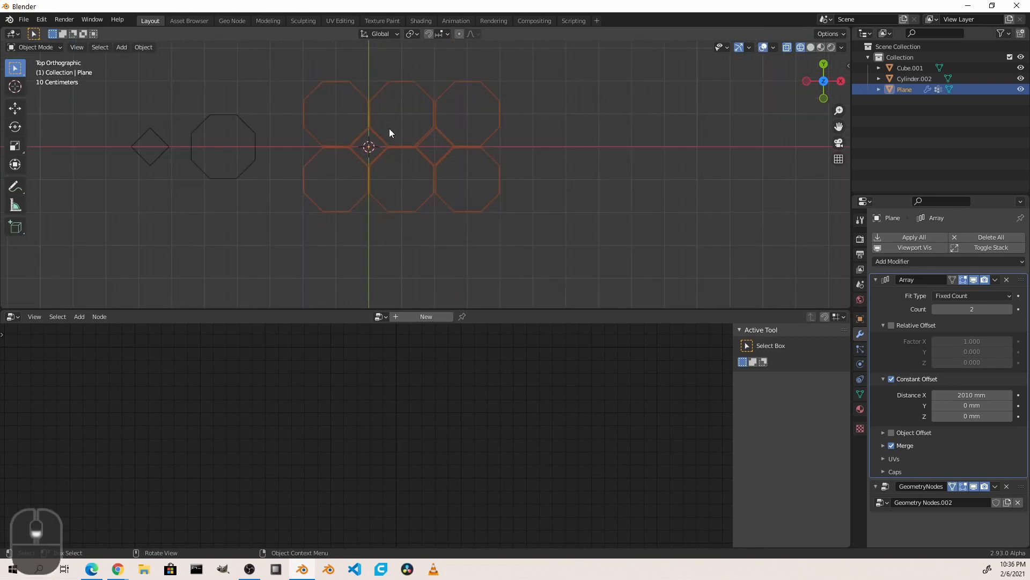
{"action": "left_click", "coordinate": [1009, 310]}
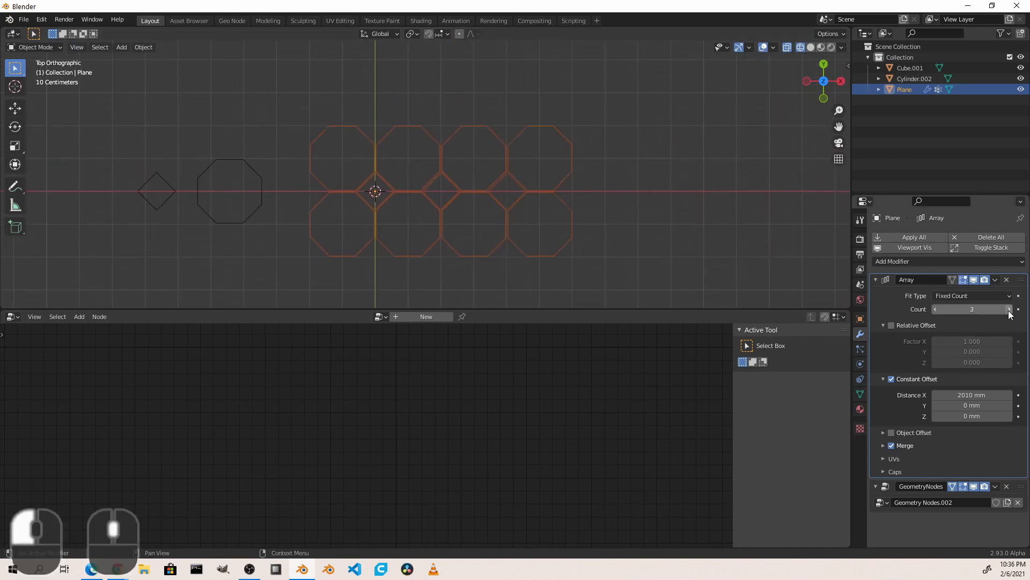
{"action": "left_click", "coordinate": [1012, 309]}
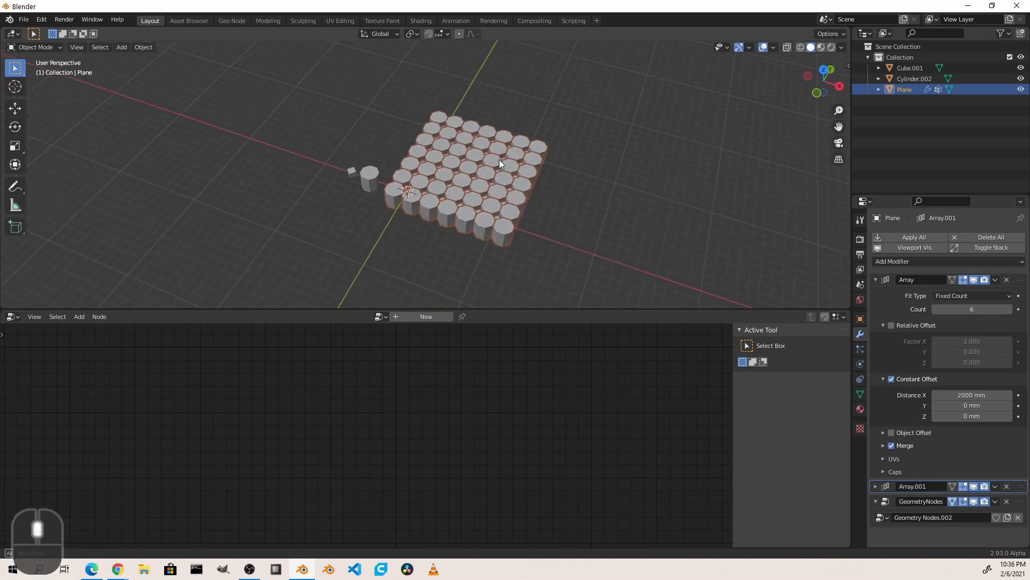
Flatten Cube.001 and Cylinder.002 along Z in Edit Mode so the floor prisms become short slabs
{"action": "key", "text": "Tab"}
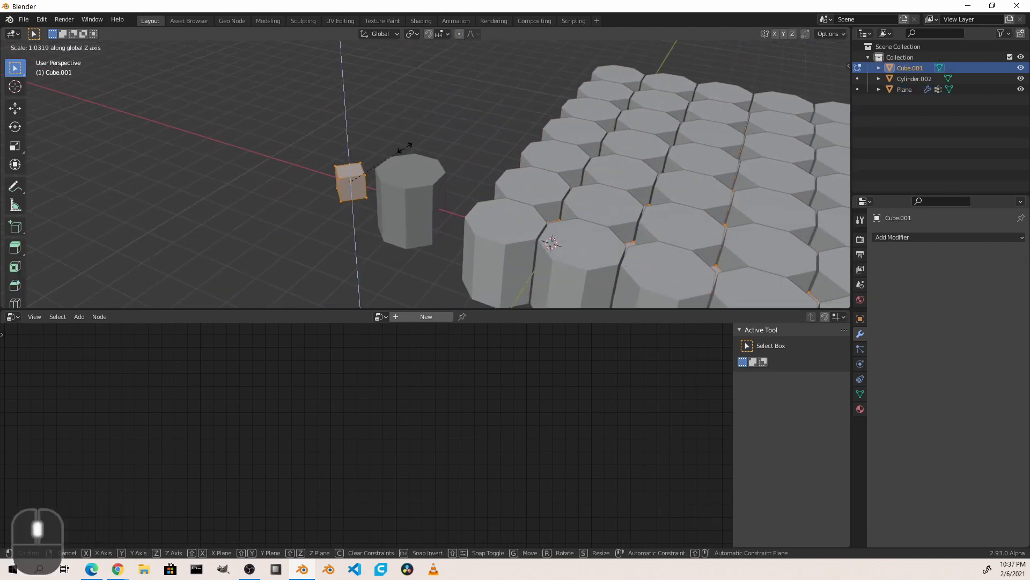
{"action": "key", "text": "Tab"}
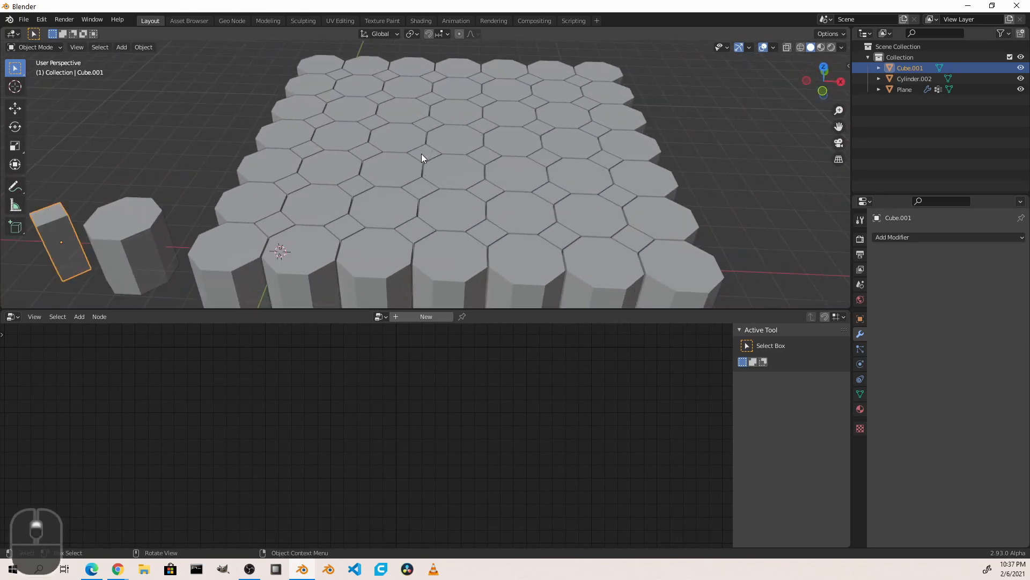
{"action": "key", "text": "Tab"}
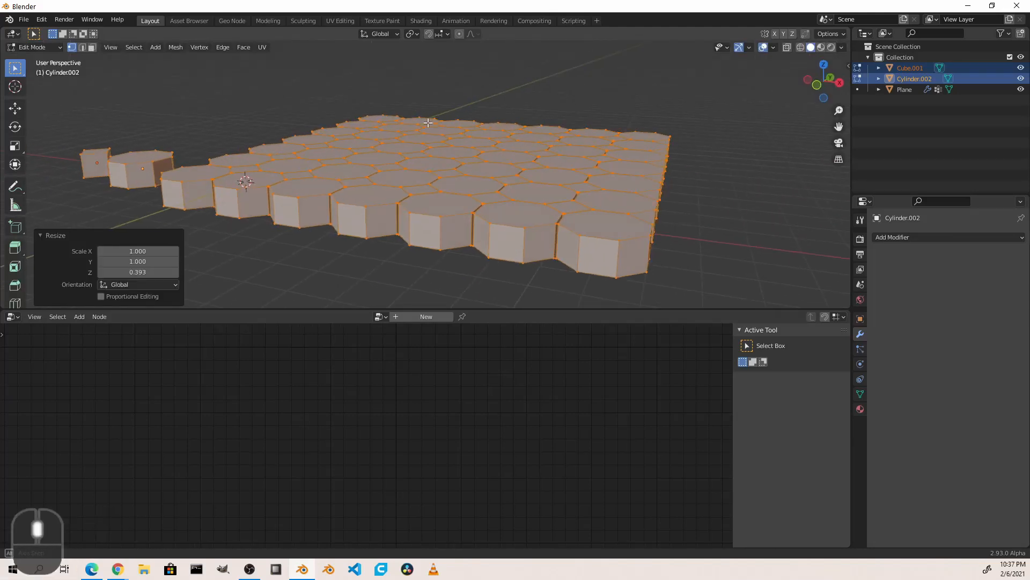
{"action": "key", "text": "Tab"}
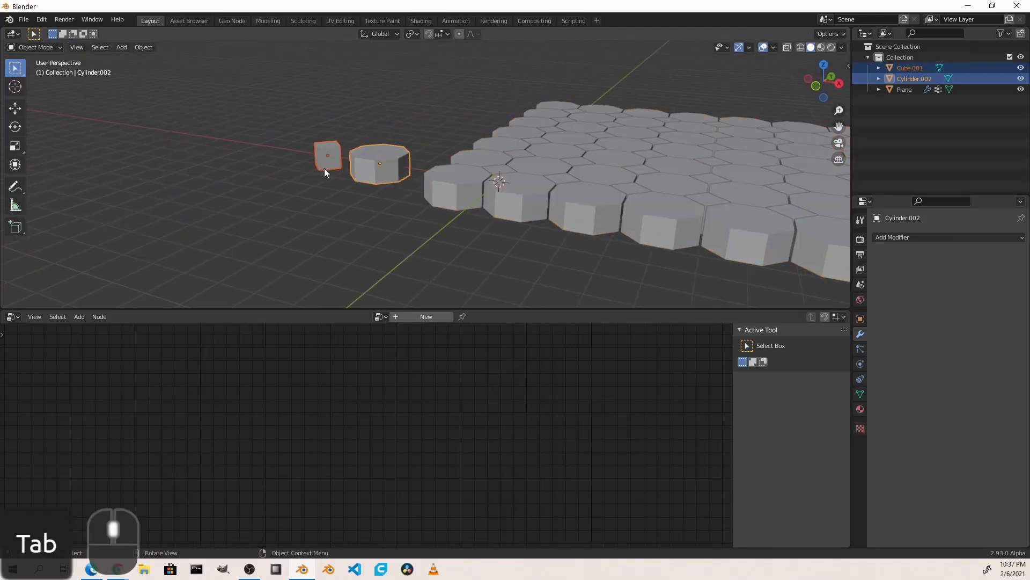
Add a Bevel modifier to Cylinder.002 and copy it to Cube.001 via Copy Modifiers (Ctrl+L)
{"action": "left_click", "coordinate": [892, 236]}
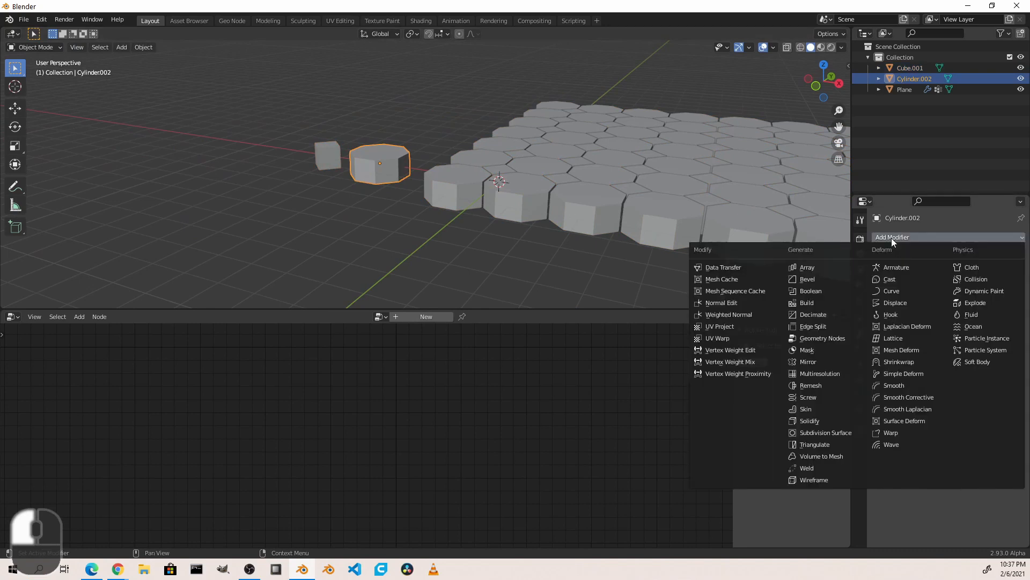
{"action": "left_click", "coordinate": [807, 279]}
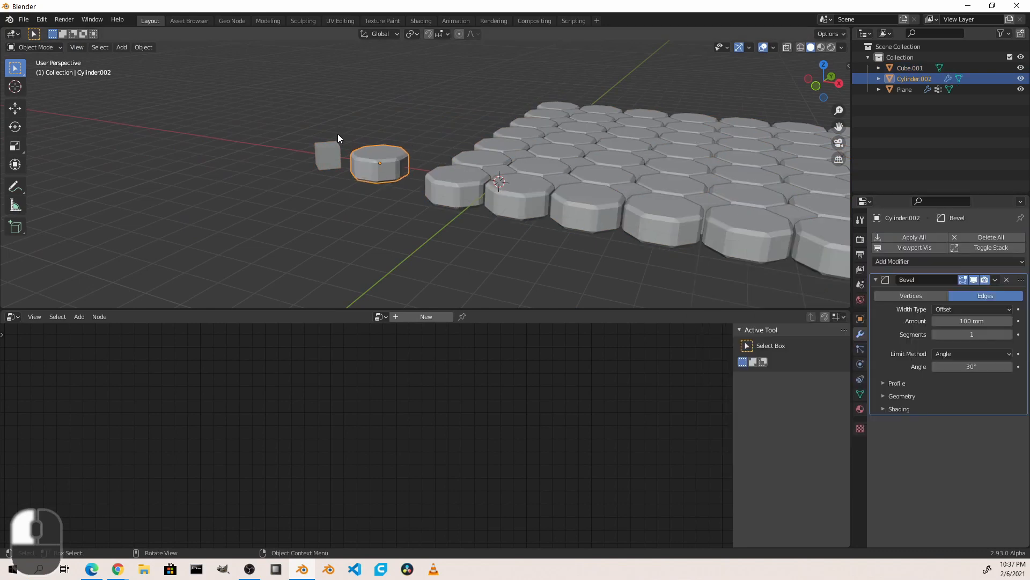
{"action": "left_click", "coordinate": [326, 156]}
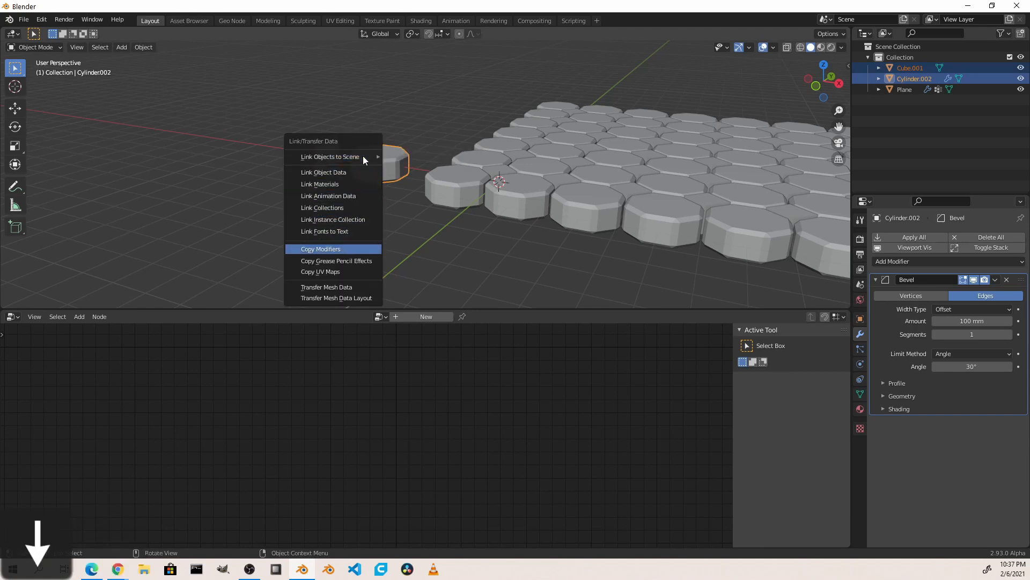
{"action": "left_click", "coordinate": [321, 248]}
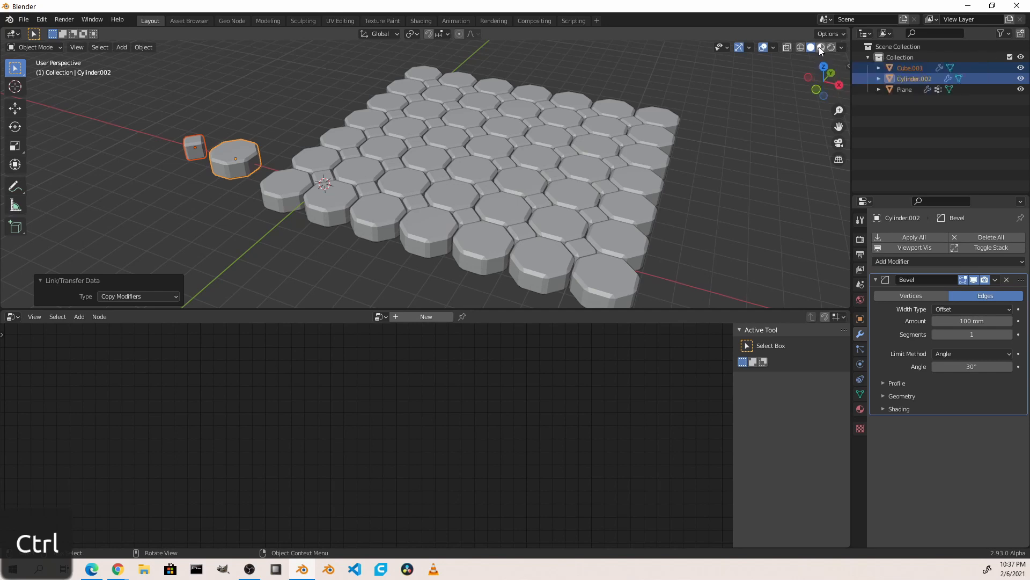
{"action": "mouse_move", "coordinate": [819, 47]}
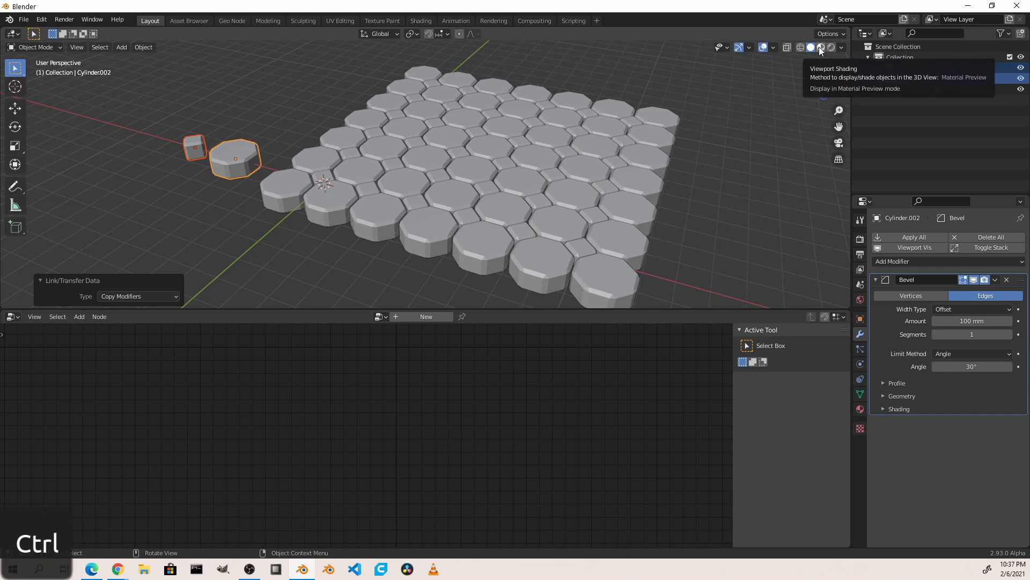